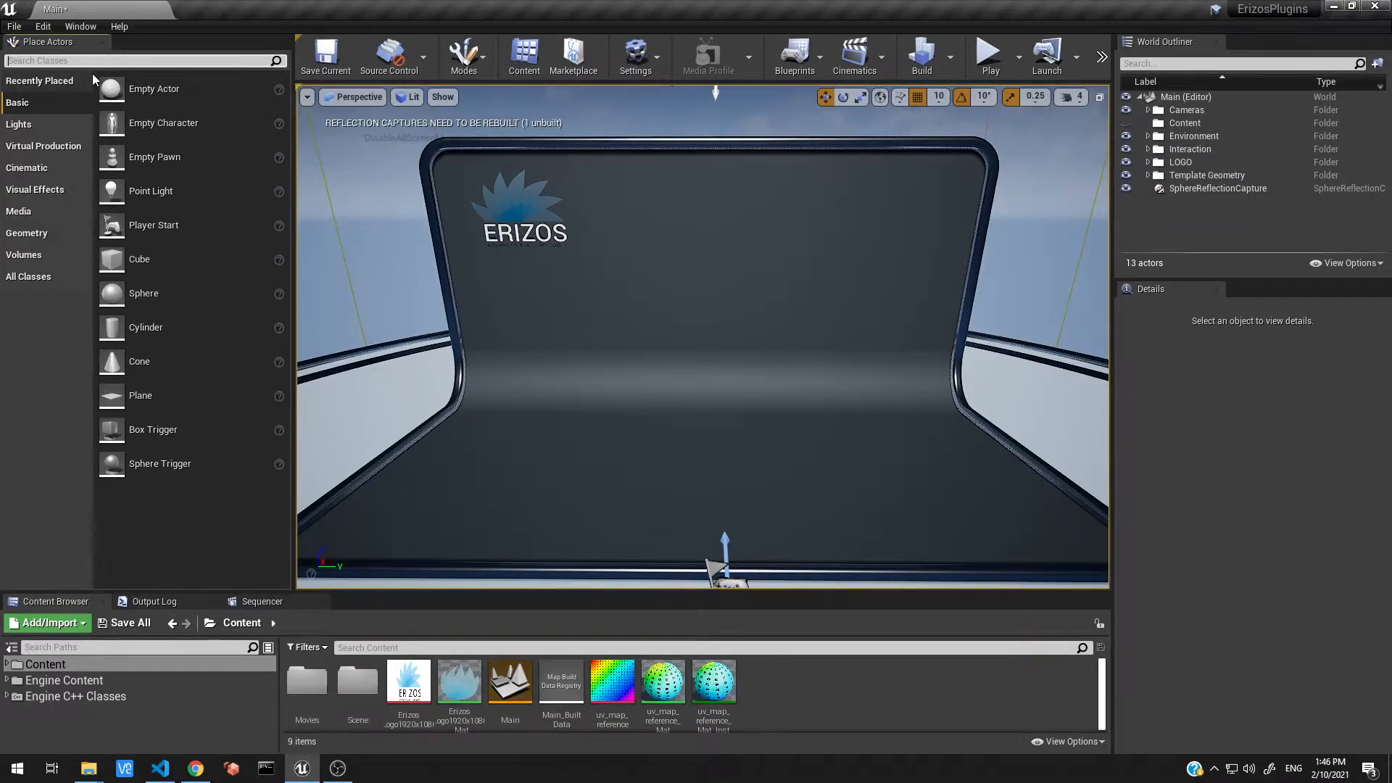
- Search 'primi' in Place Actors, drop a Primitive Circle before the ERIZOS wall, and select it
type("primi")
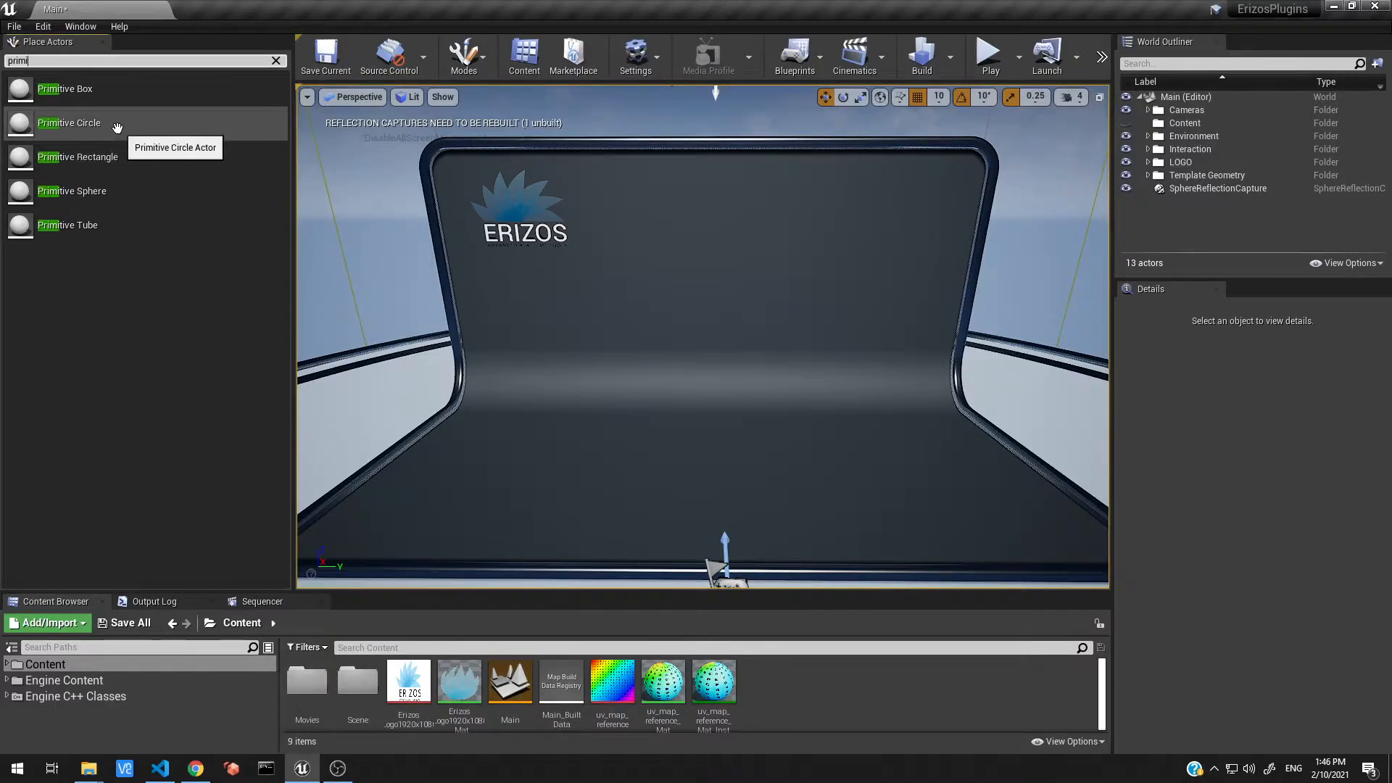
left_click_drag(70, 123, 697, 324)
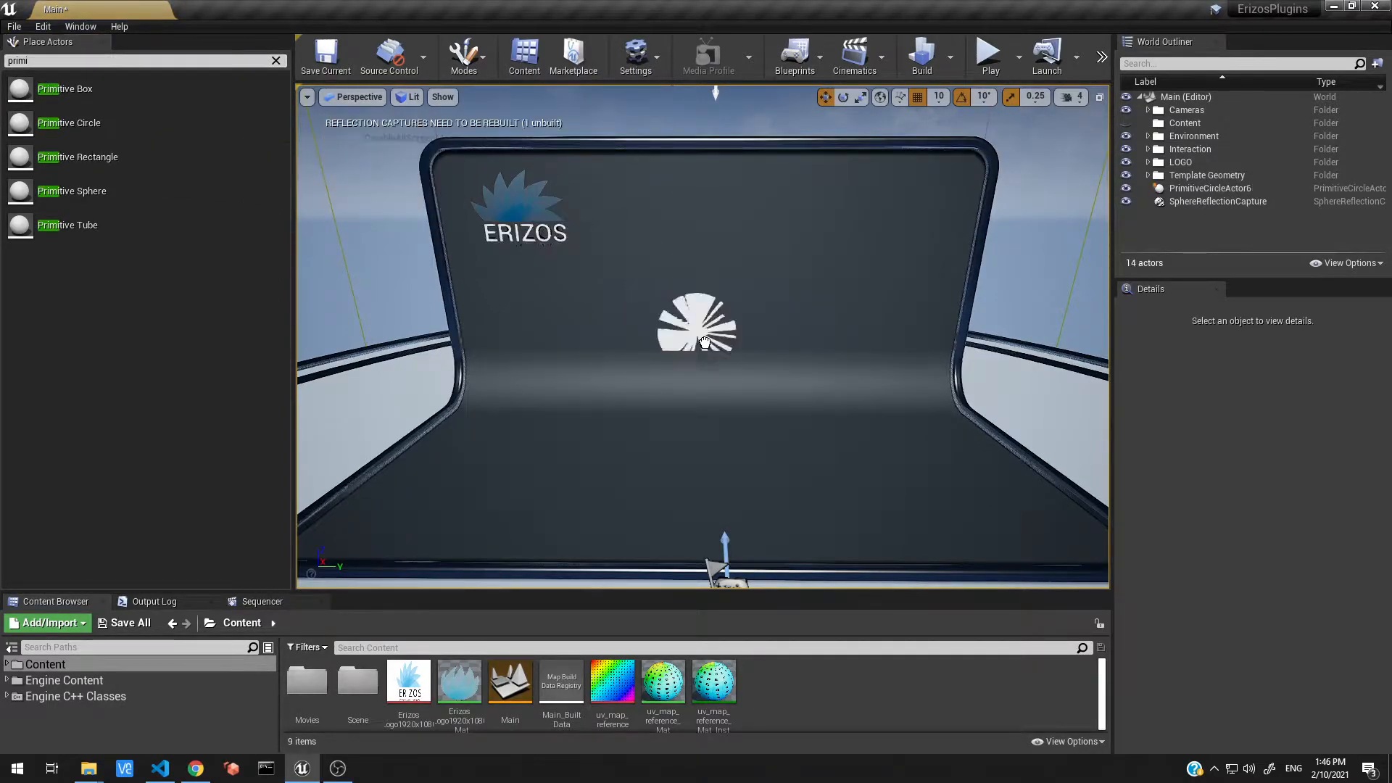
left_click(702, 324)
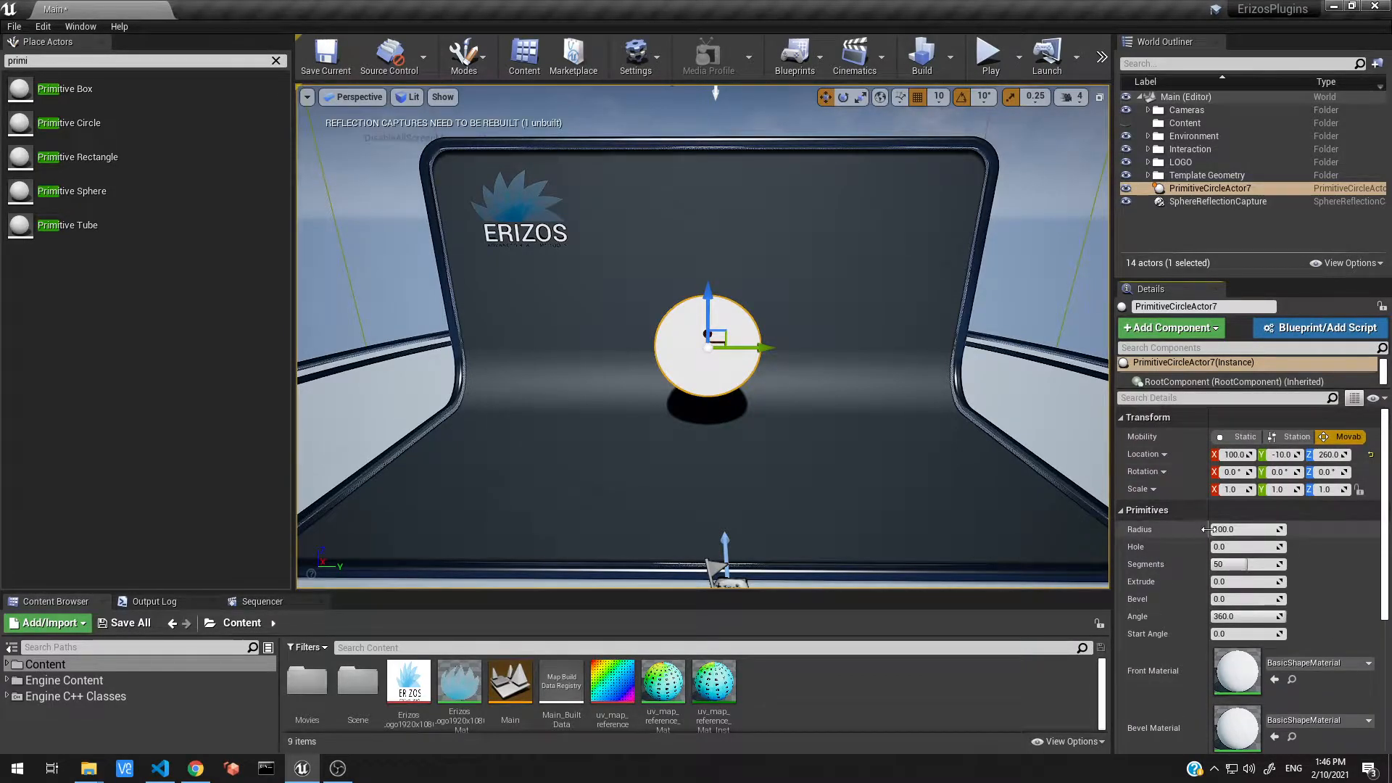
- Set the Primitive Circle's Radius to 200.0 in the Details panel
left_click(1243, 529)
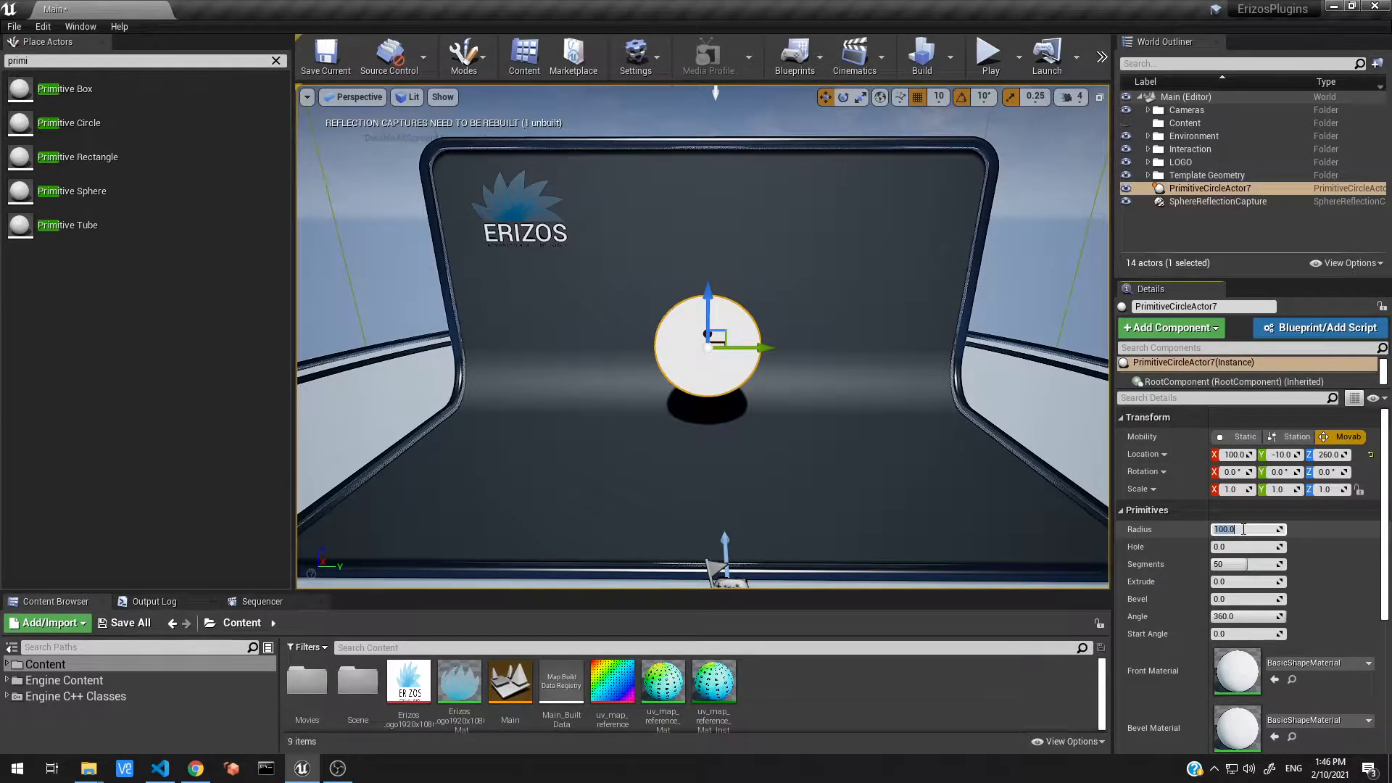
type("200.0")
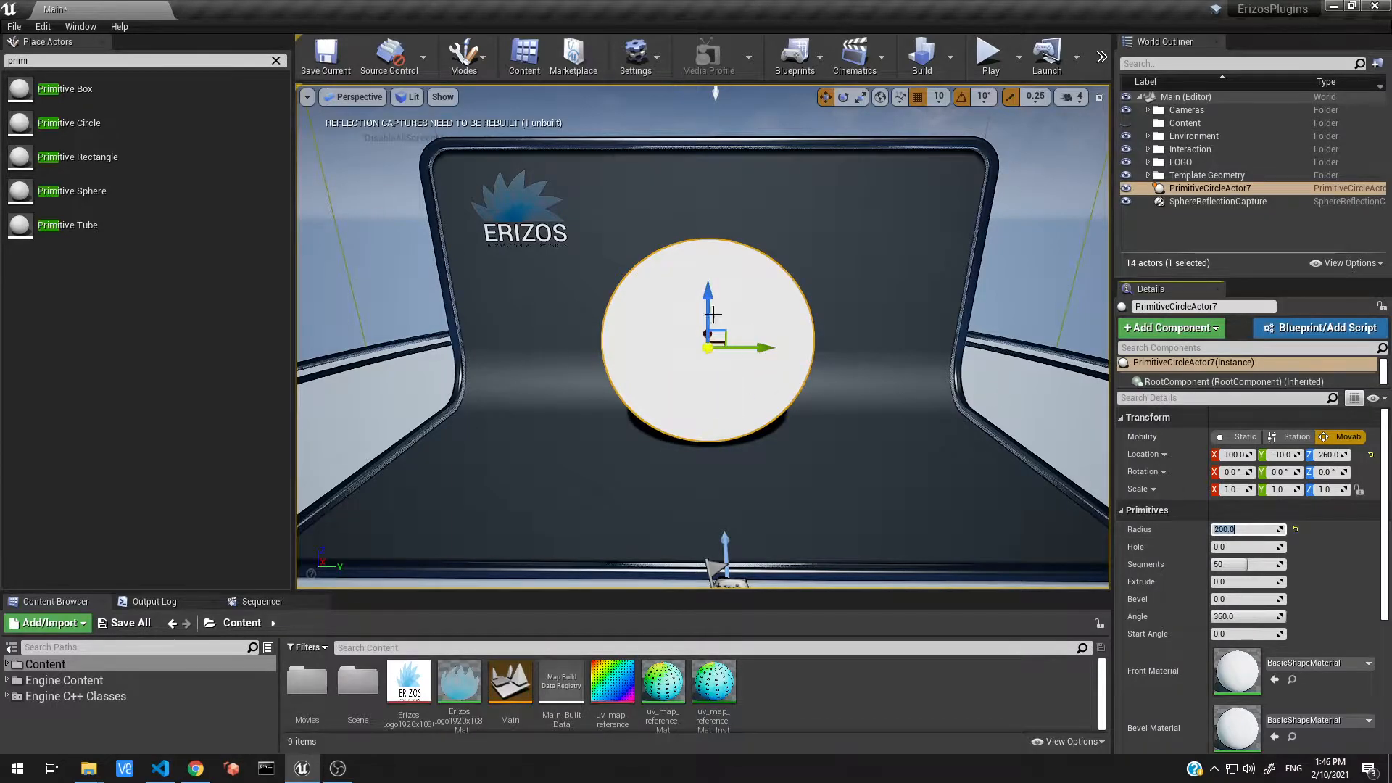
mouse_move(939, 430)
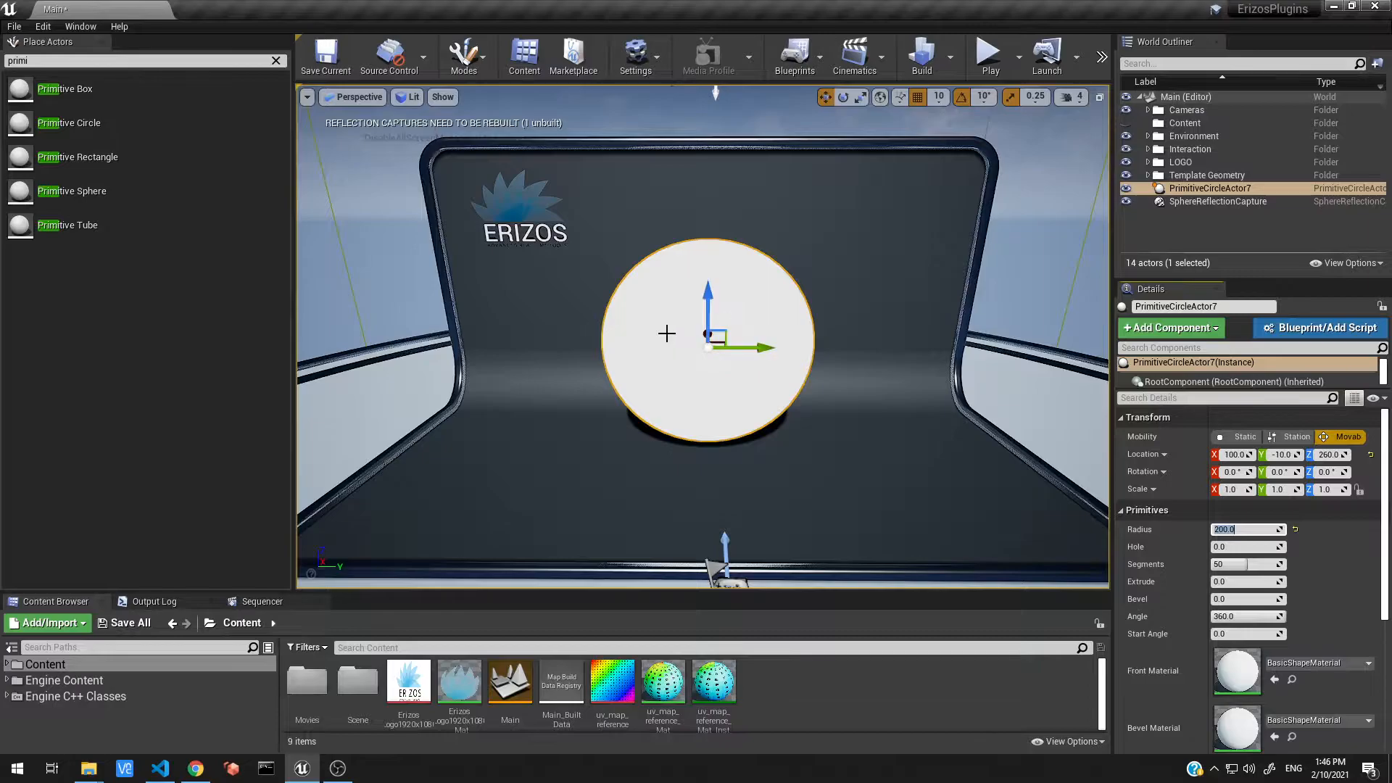
mouse_move(795, 306)
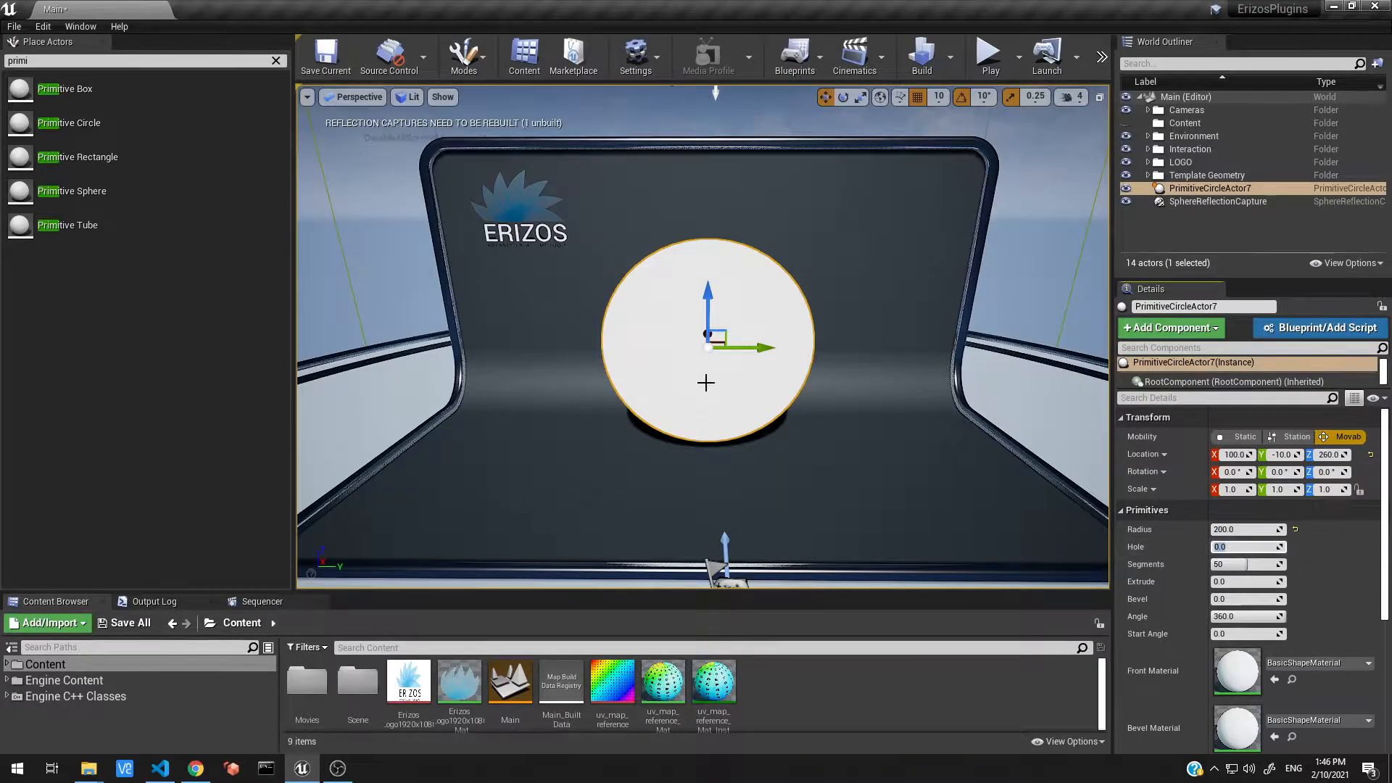
mouse_move(766, 448)
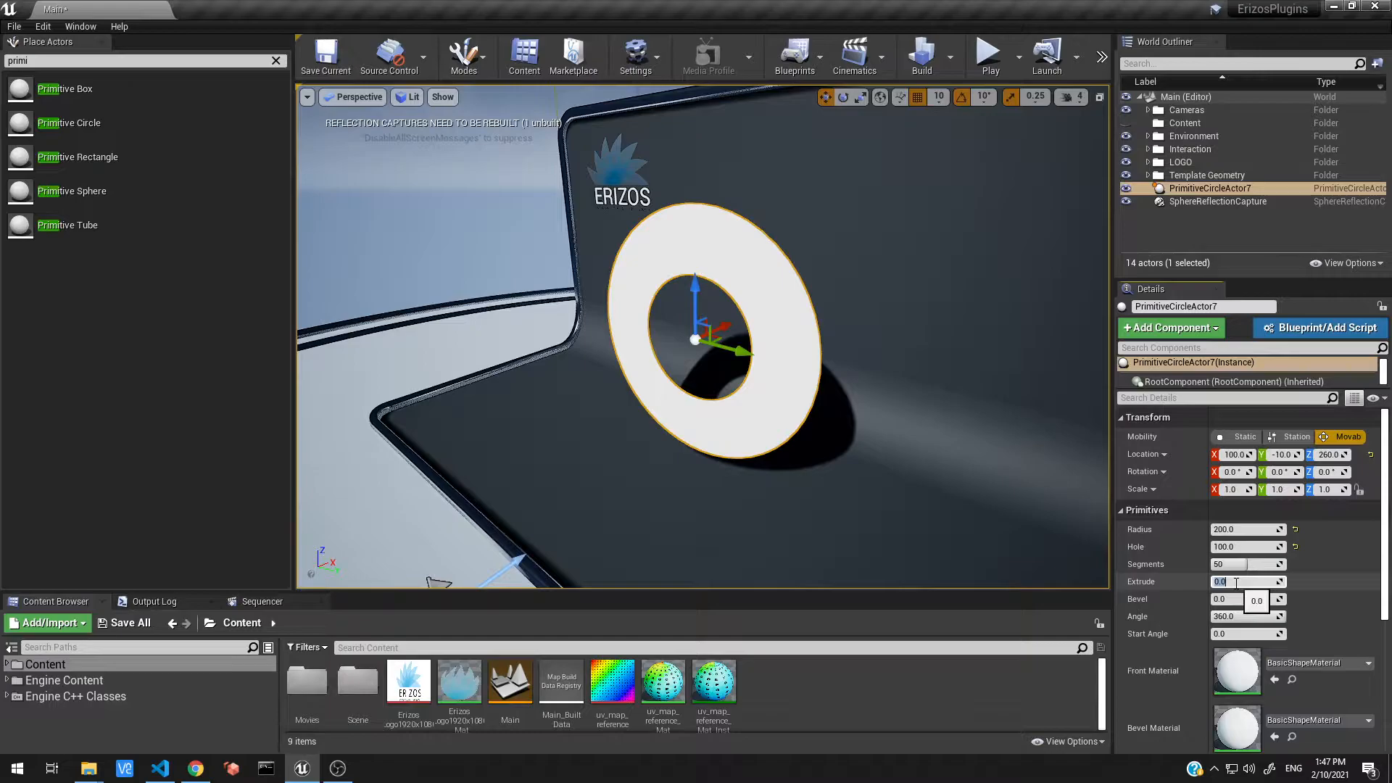
- Set Extrude to 100.0 and orbit the view to inspect the ring's depth
type("100.0")
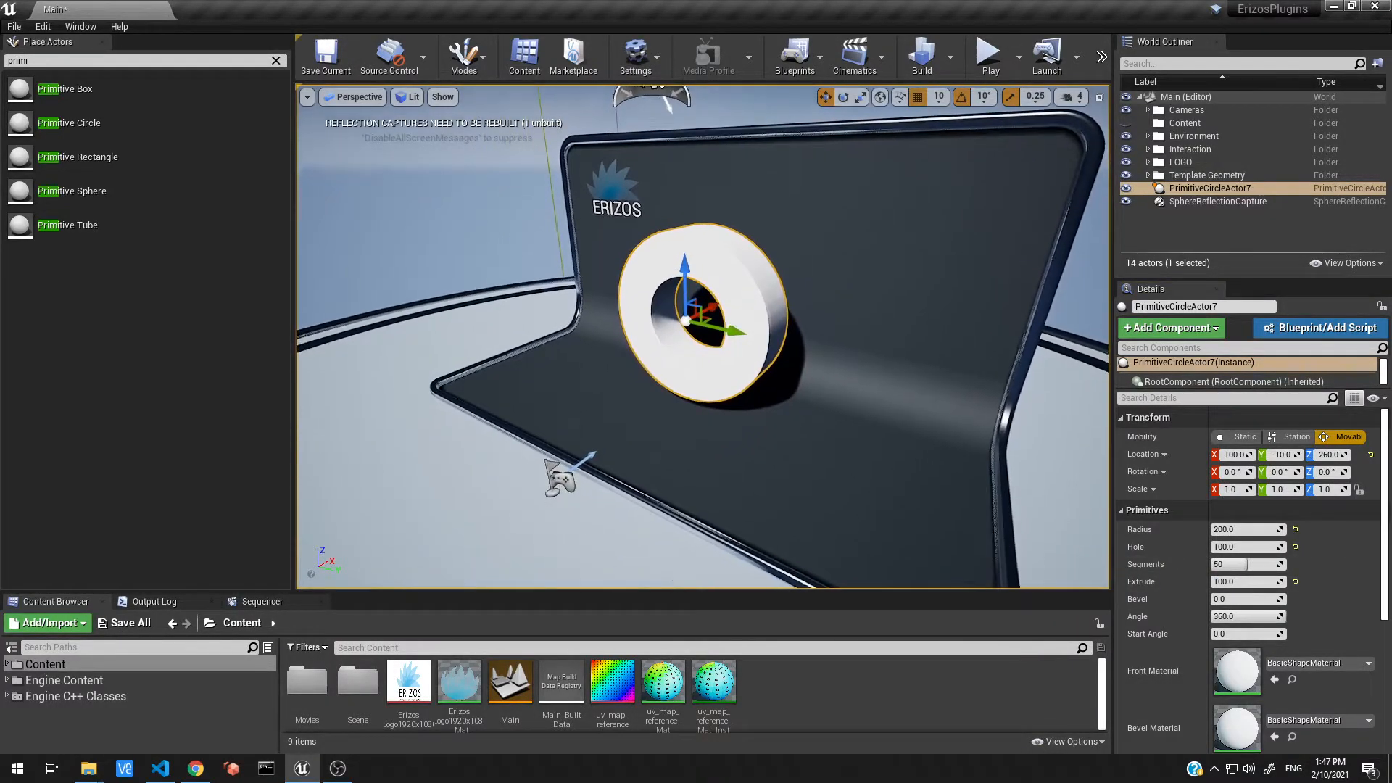
left_click_drag(711, 311, 737, 364)
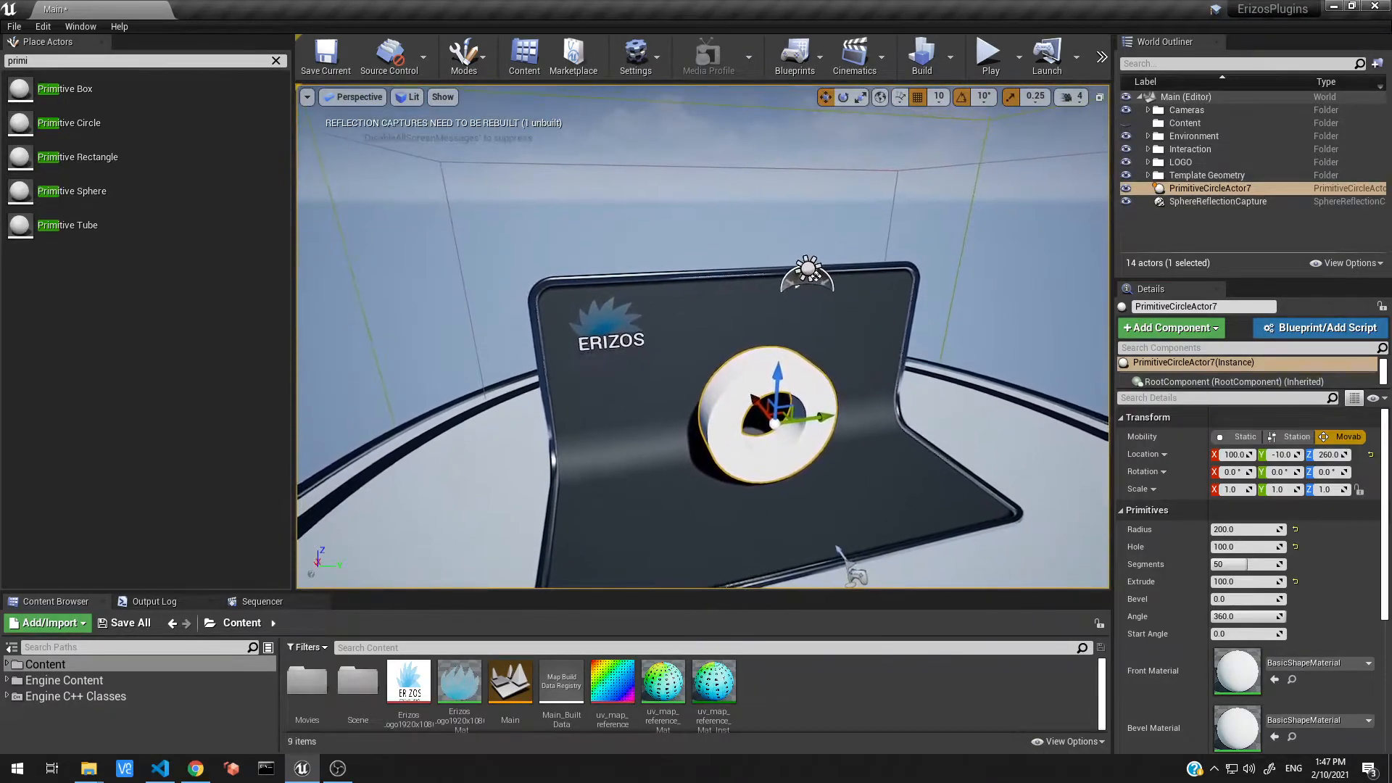
scroll("down", 3)
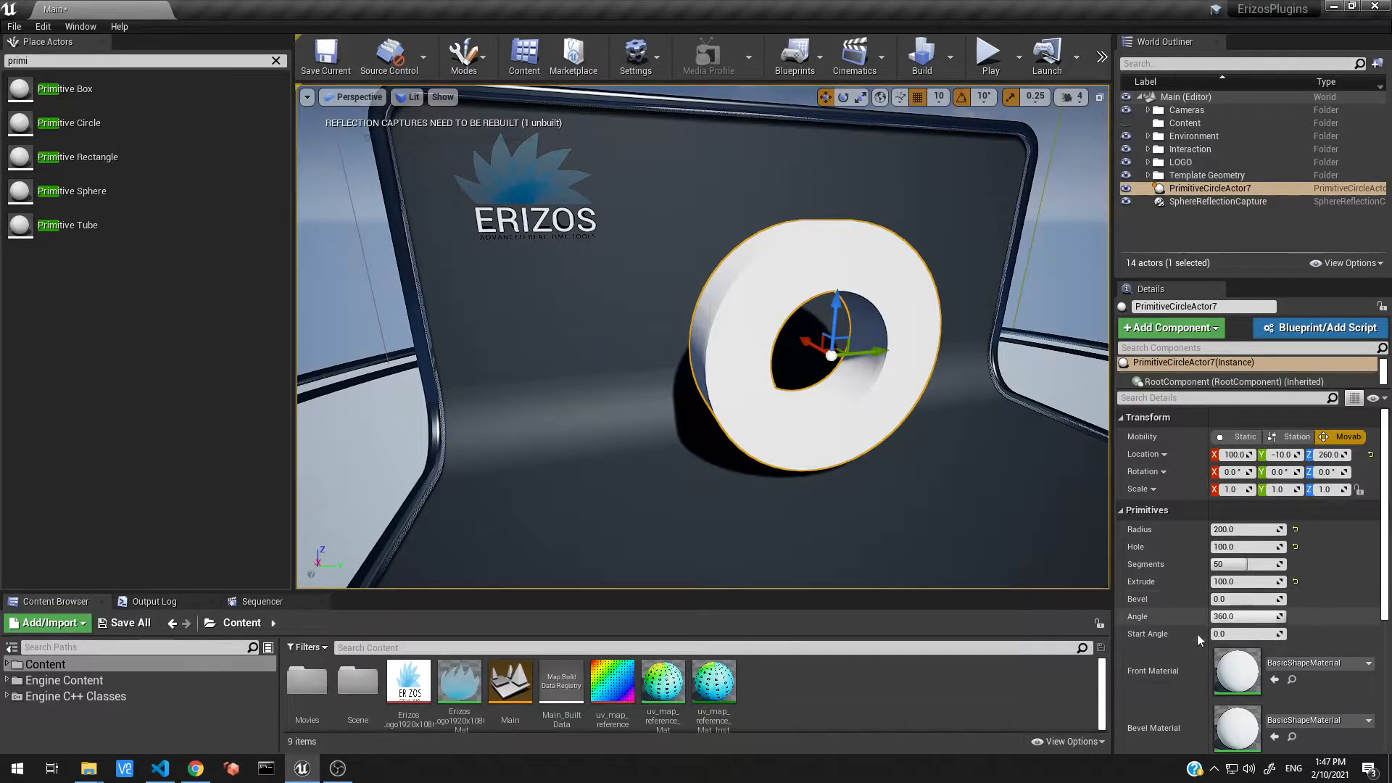
- Assign uv_map_reference_Mat as Front Material and open the new MRed material
scroll("down", 3)
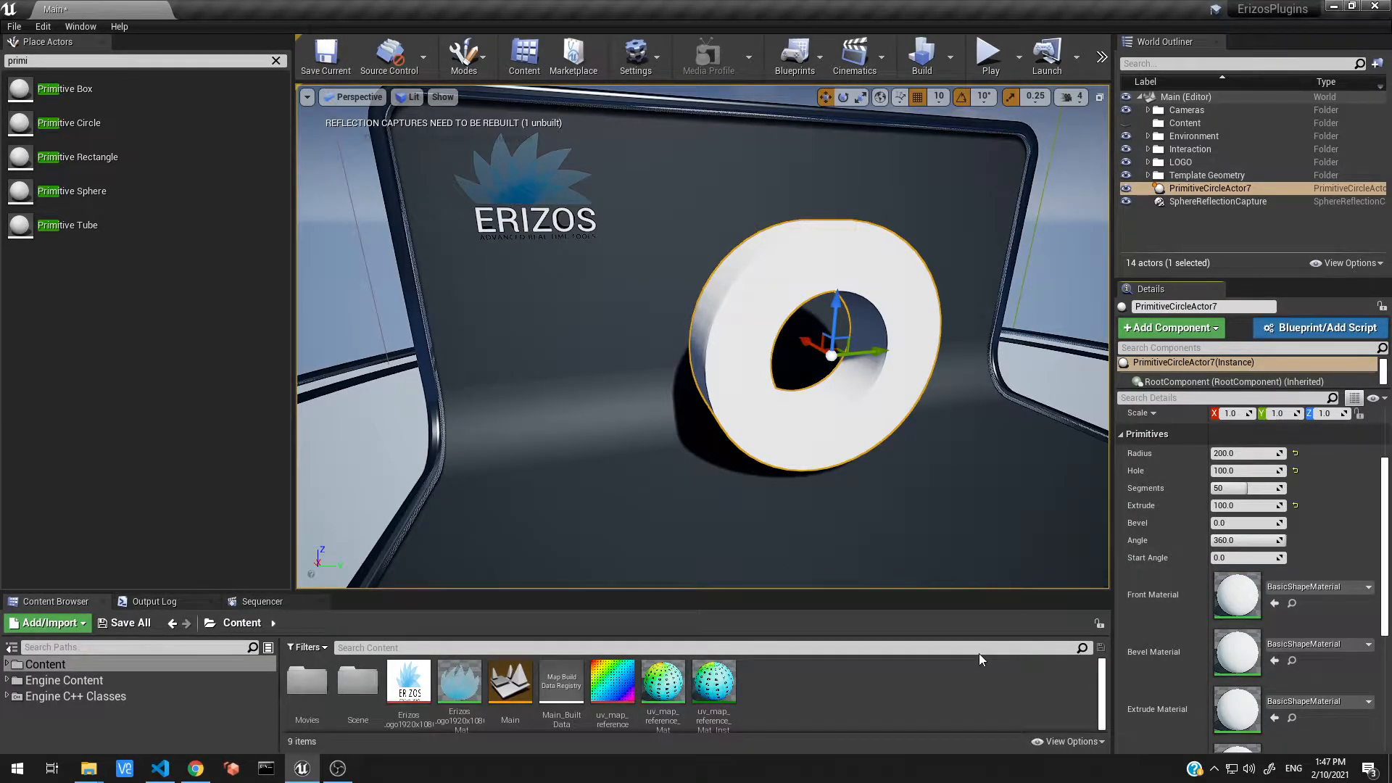
mouse_move(726, 547)
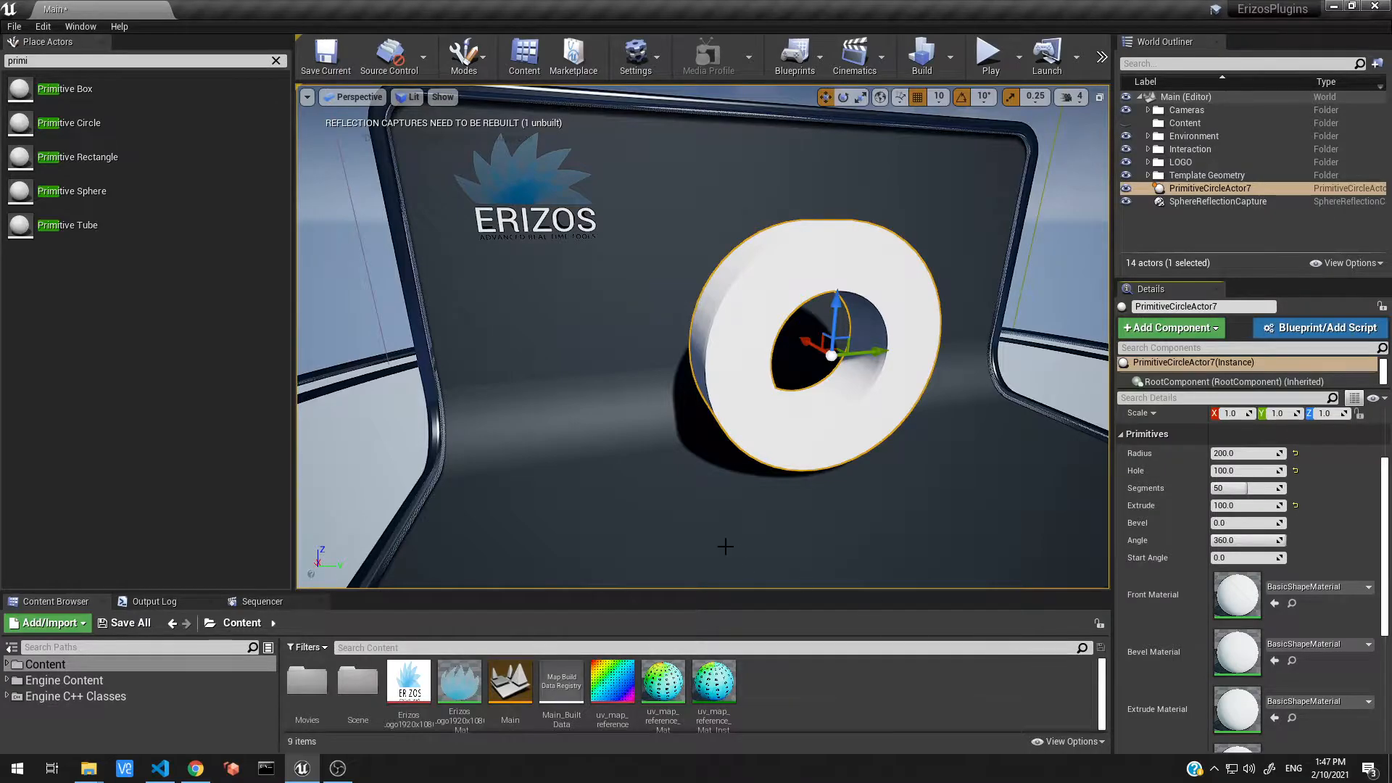
mouse_move(689, 682)
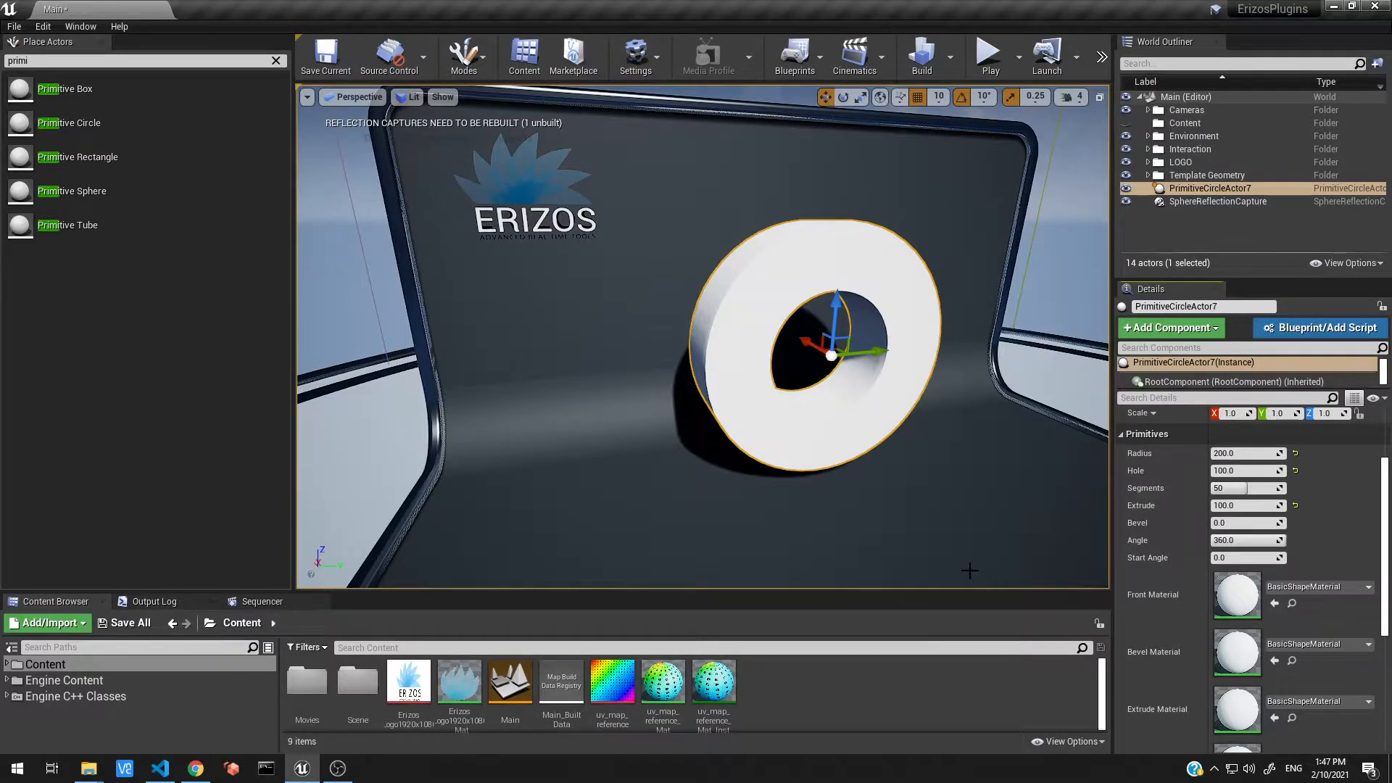
mouse_move(691, 584)
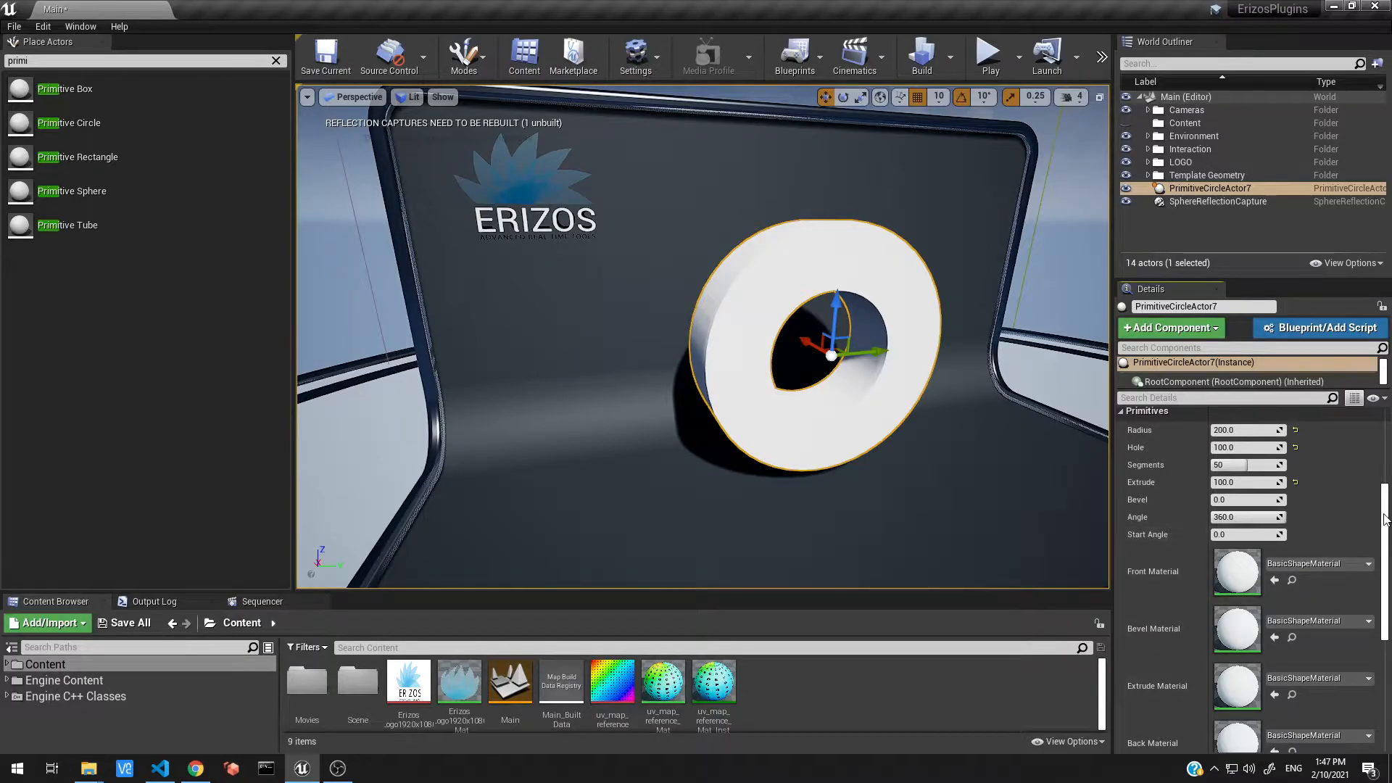
left_click(662, 682)
type("MRed")
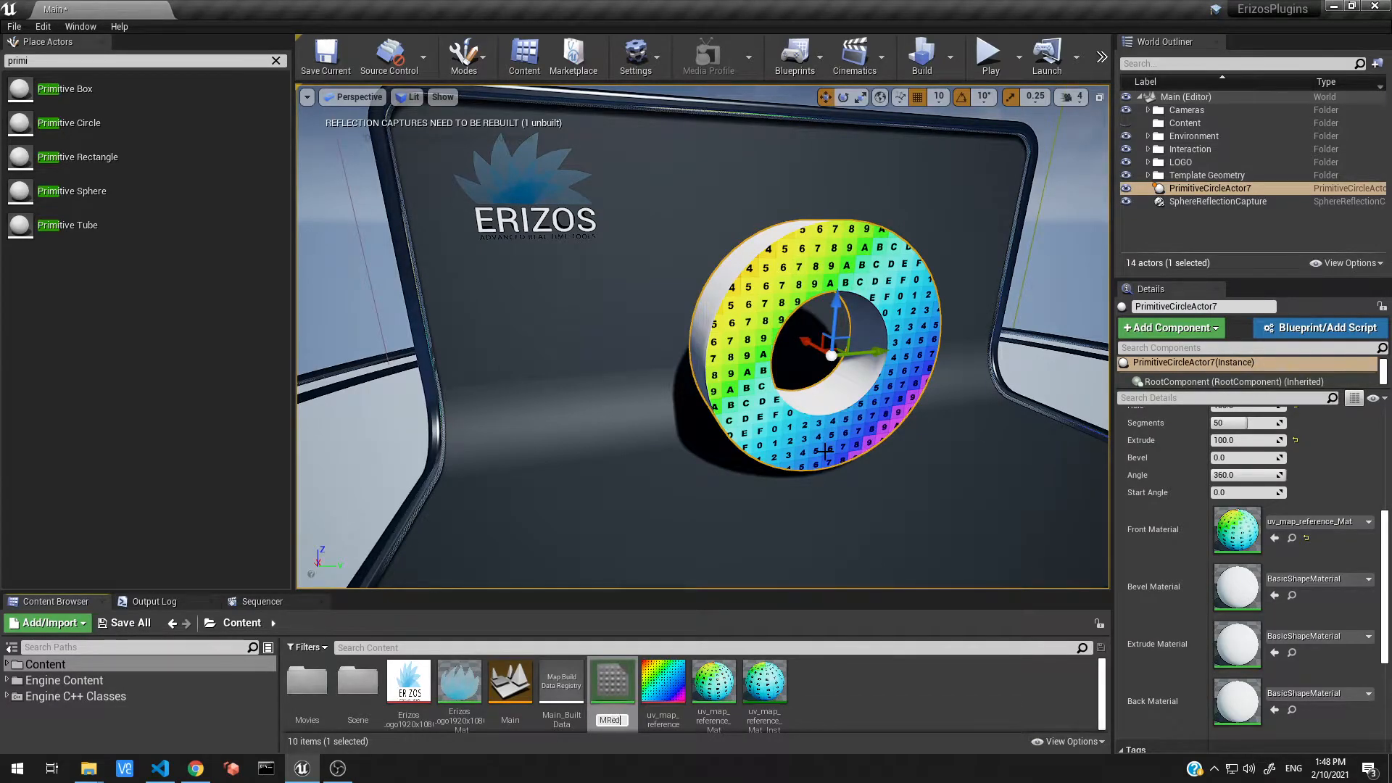
double_click(612, 681)
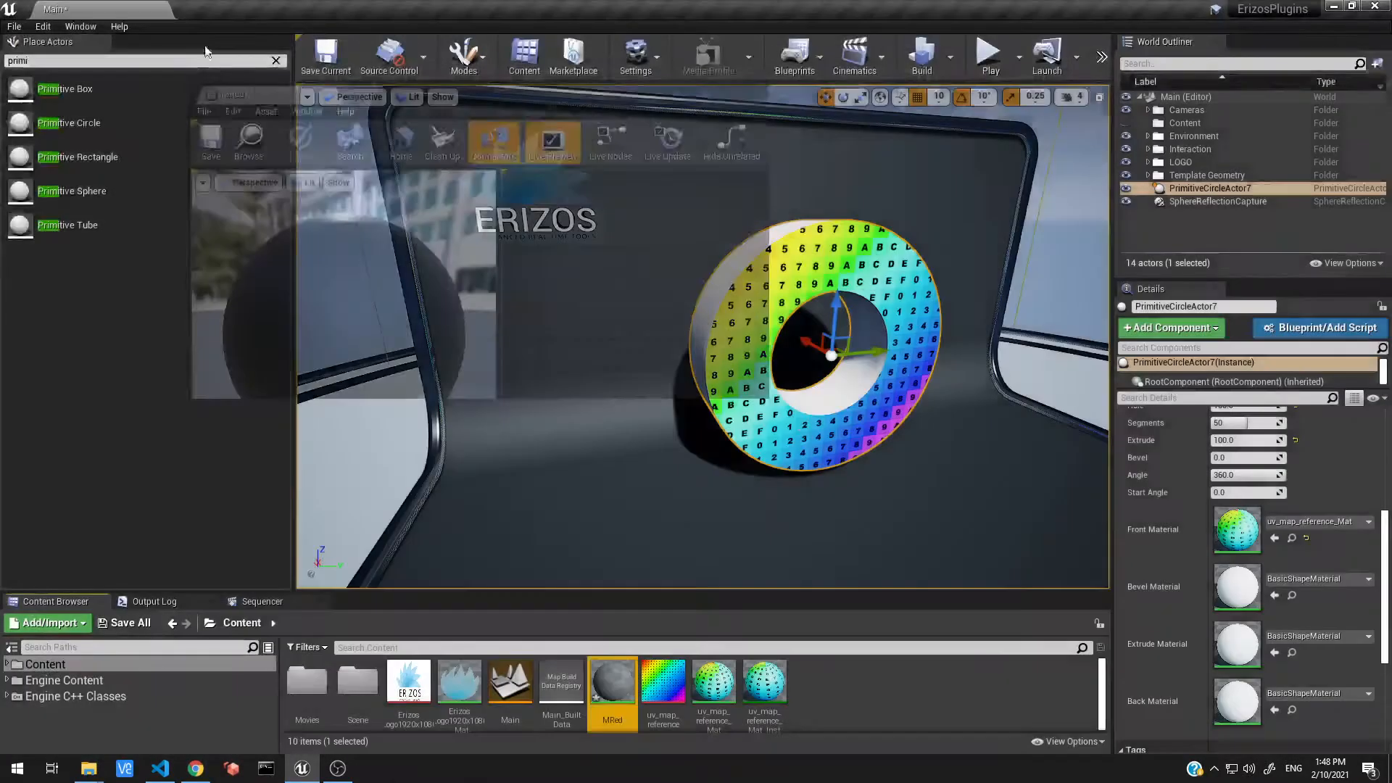
- Add a Constant3Vector set to red (1,0,0) as MRed's Base Color and apply
double_click(612, 682)
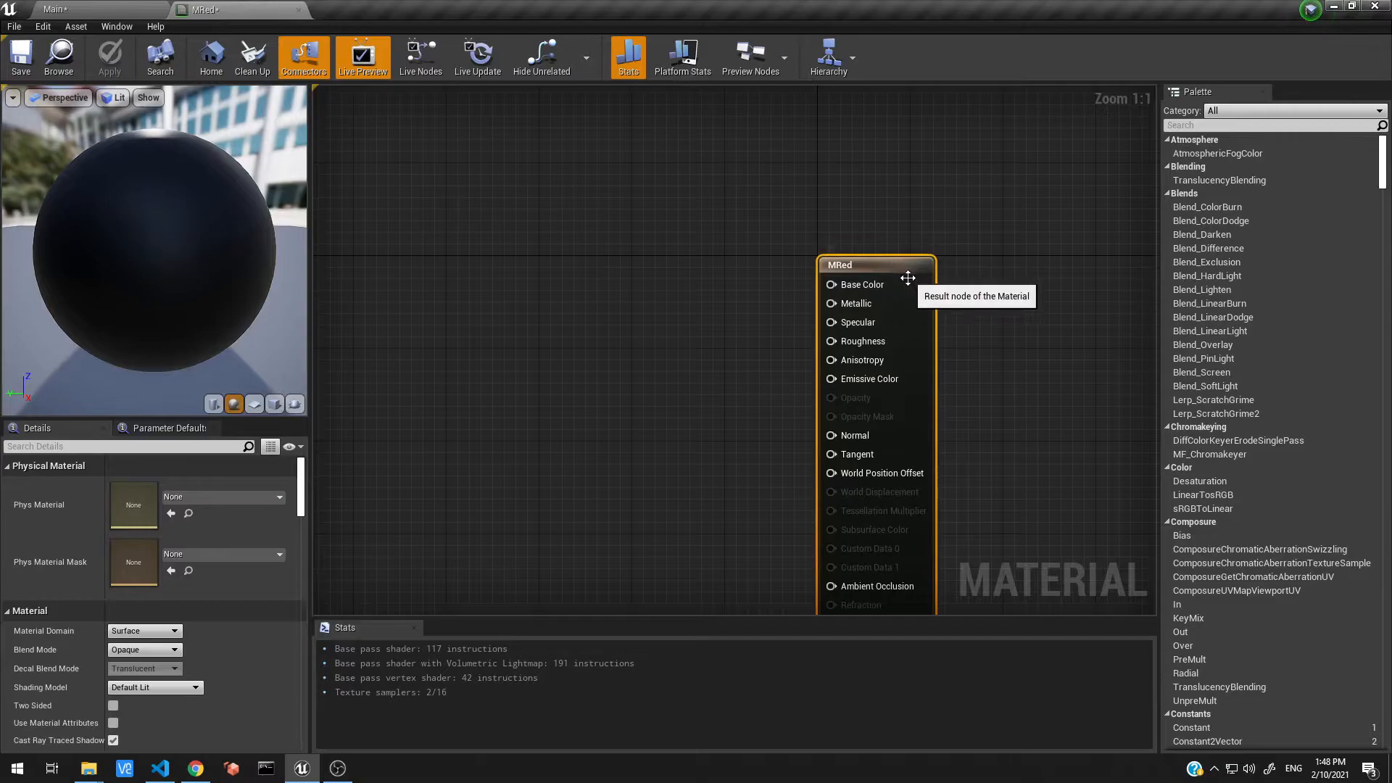
left_click_drag(875, 264, 759, 173)
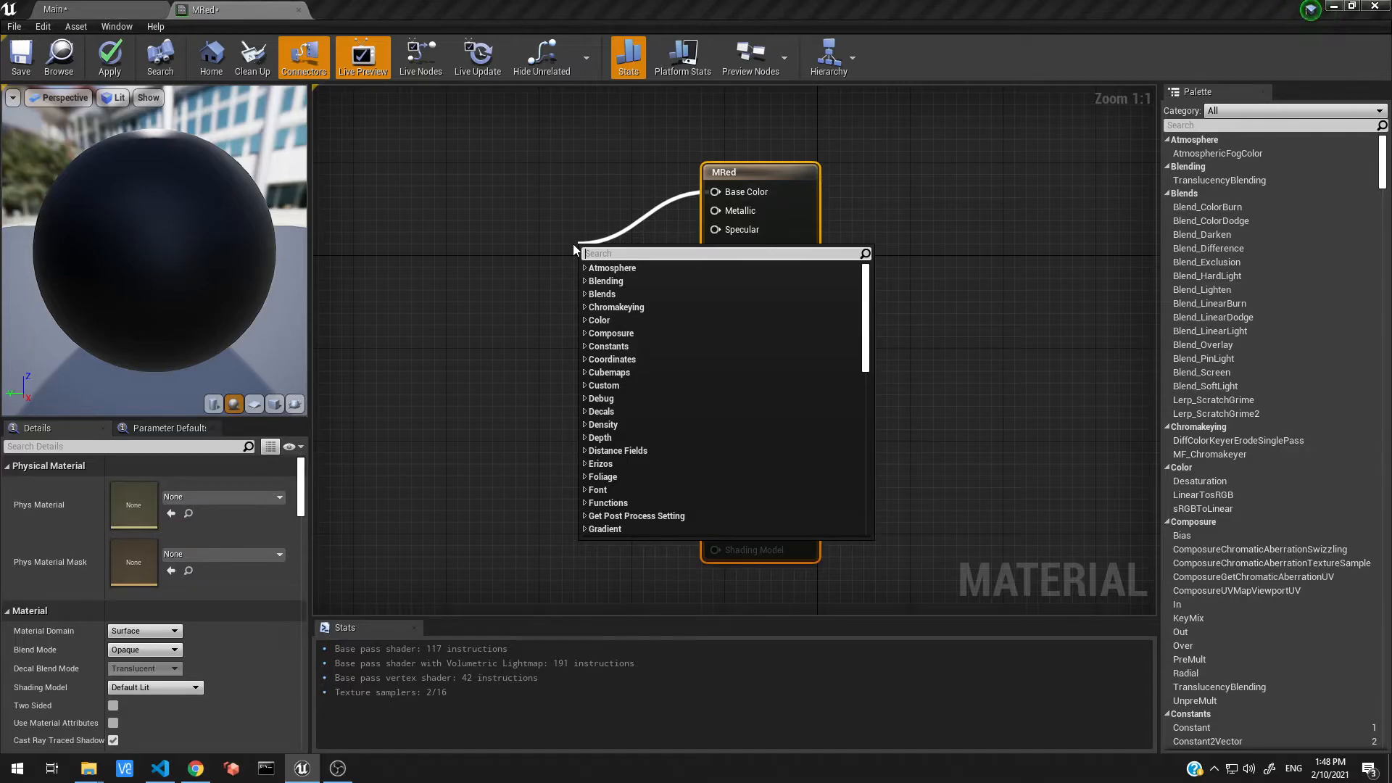
type("cont")
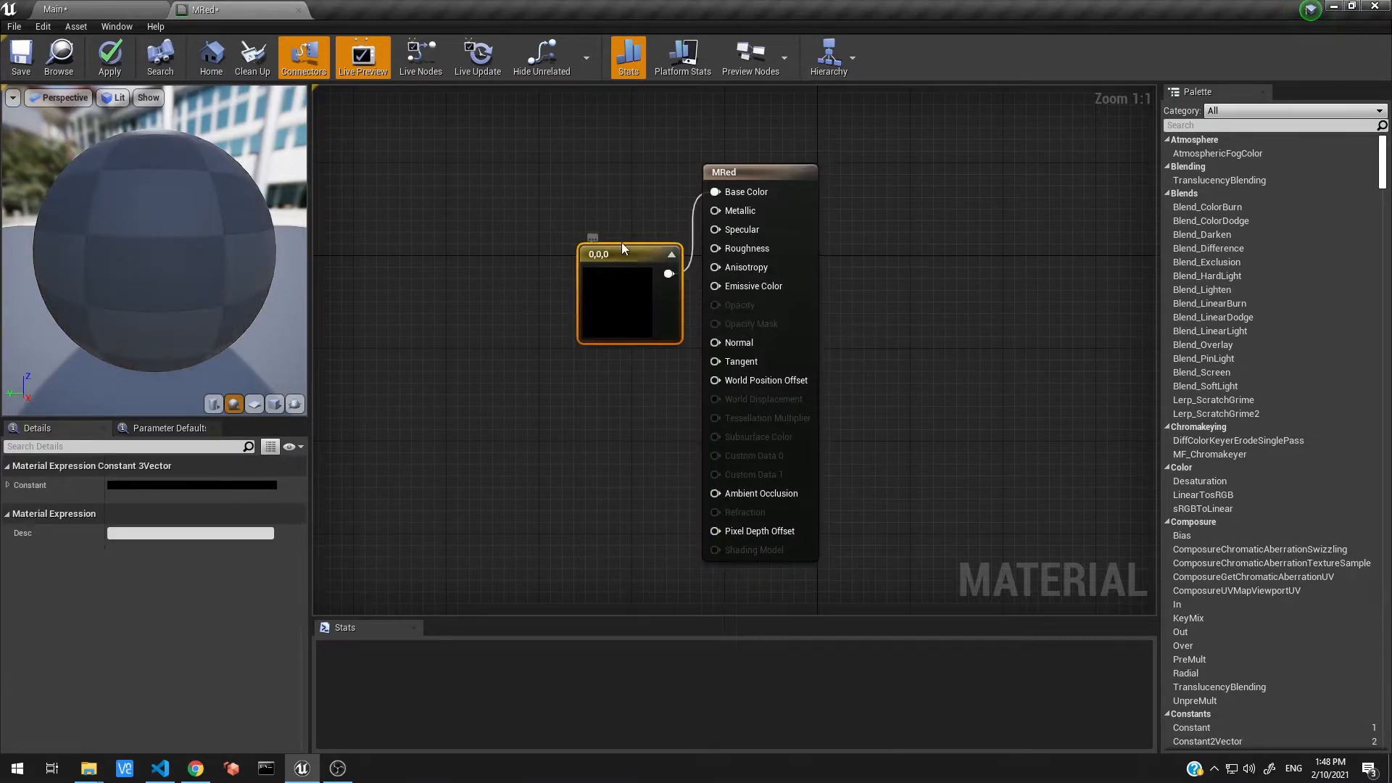
double_click(629, 297)
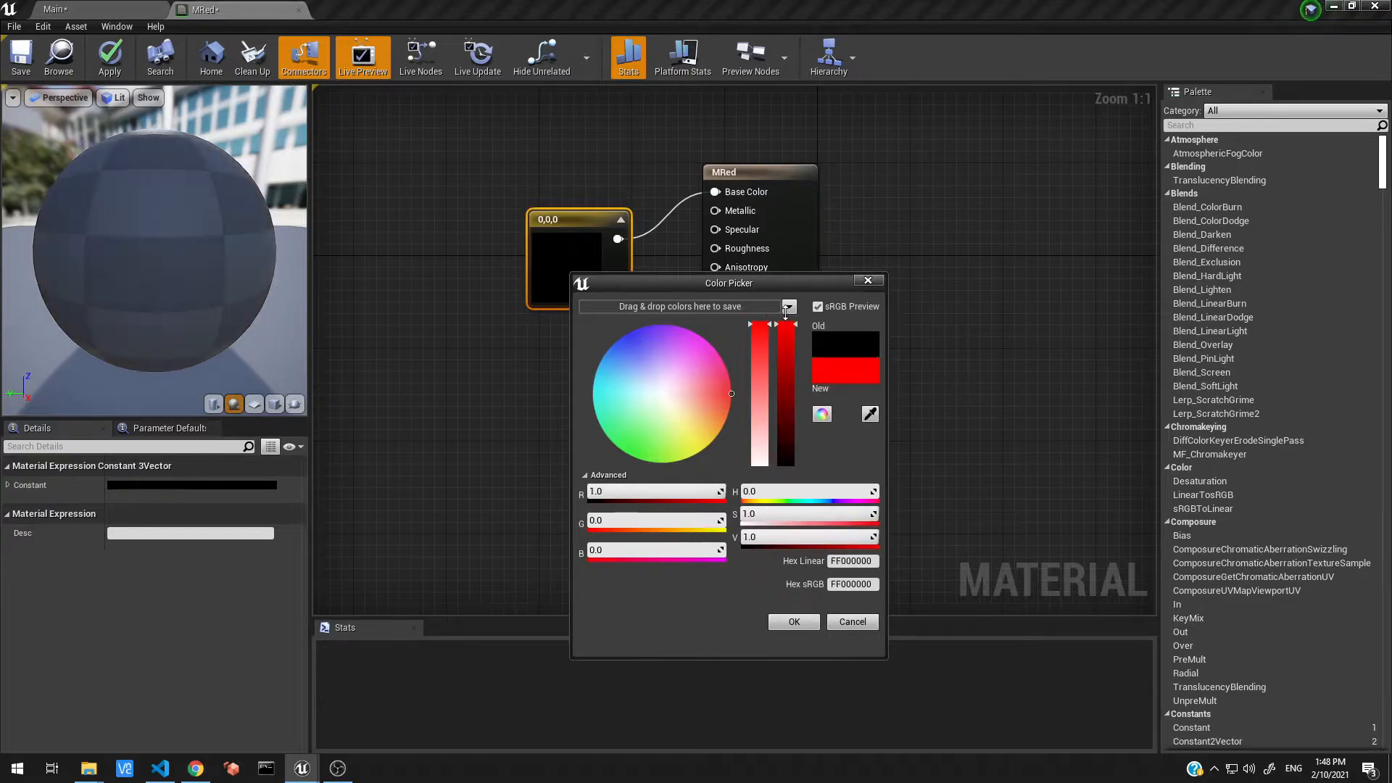
left_click(793, 622)
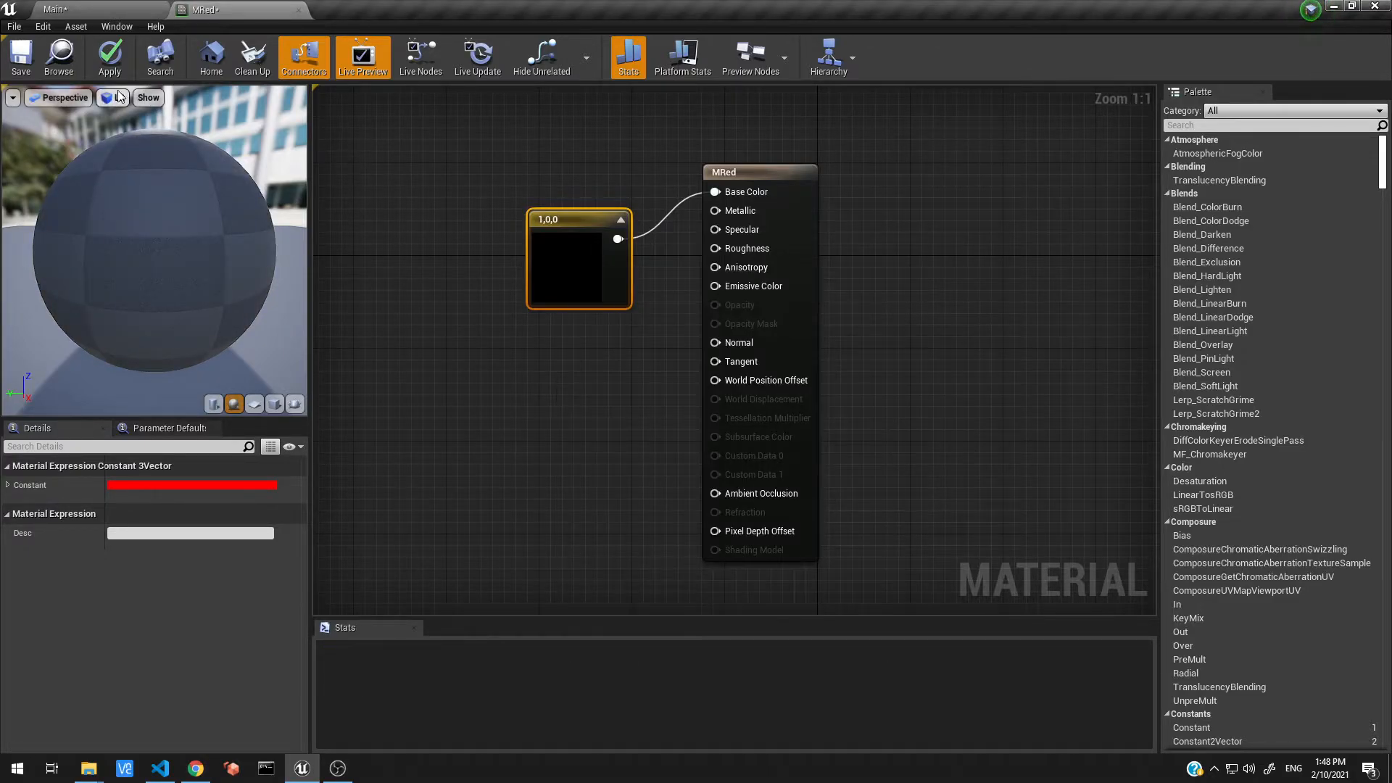
left_click(110, 53)
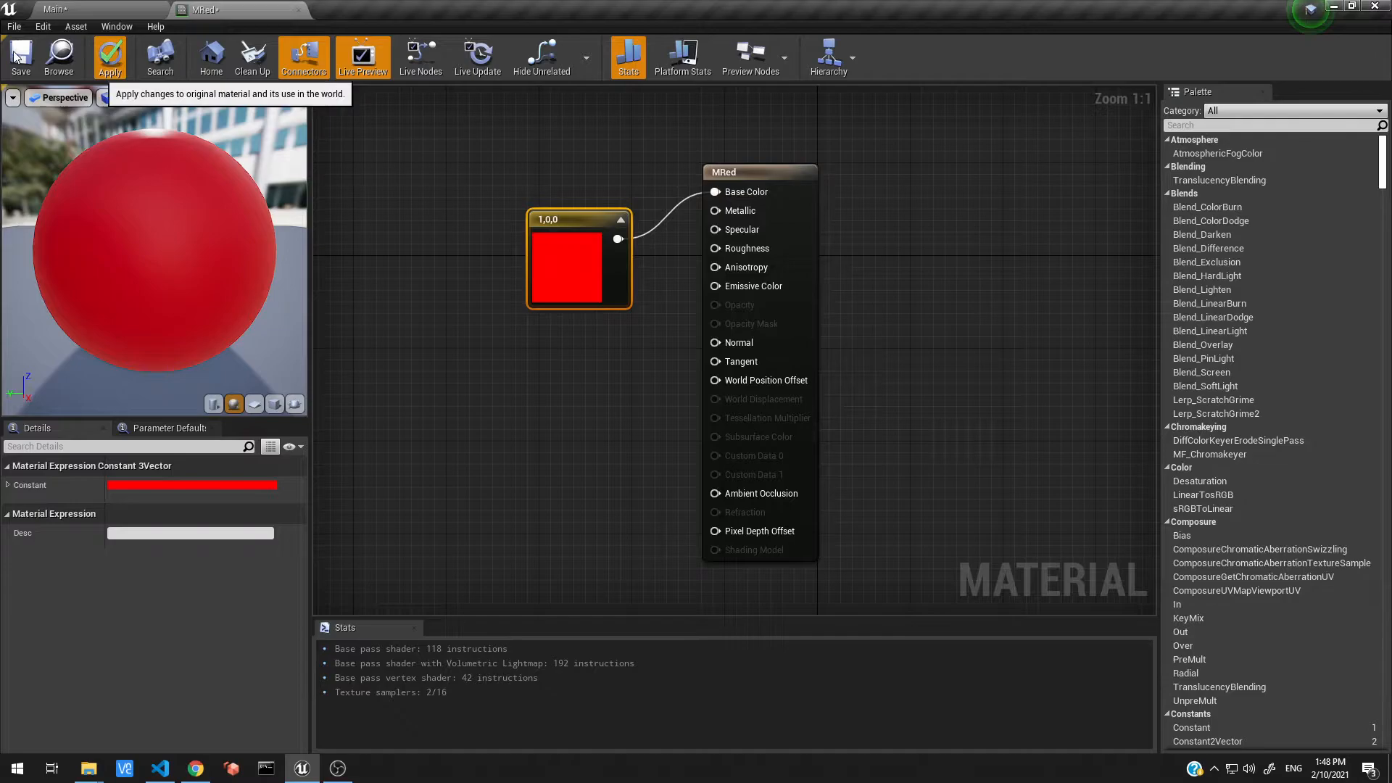
left_click(20, 56)
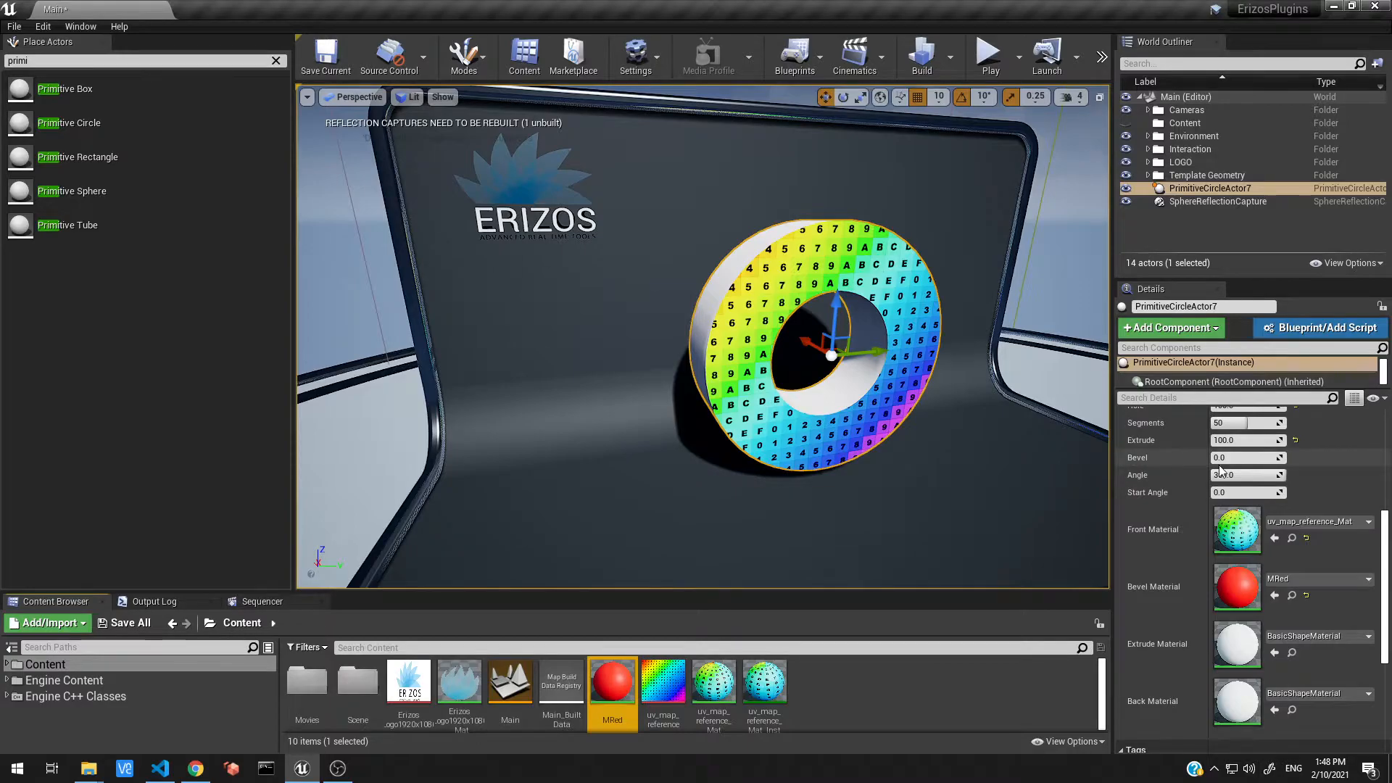
- Set the circle's Bevel to 20.0 in the Details panel
left_click(1243, 458)
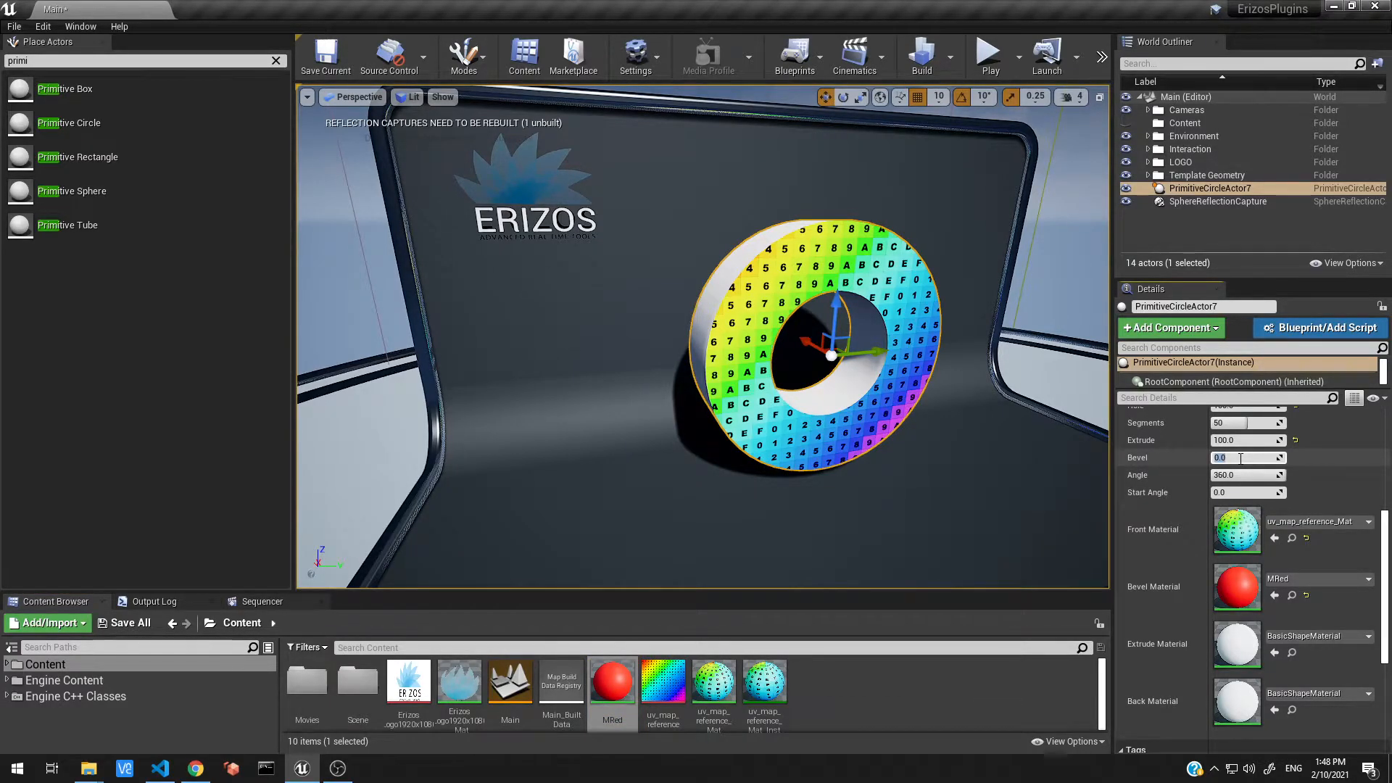
type("20.0")
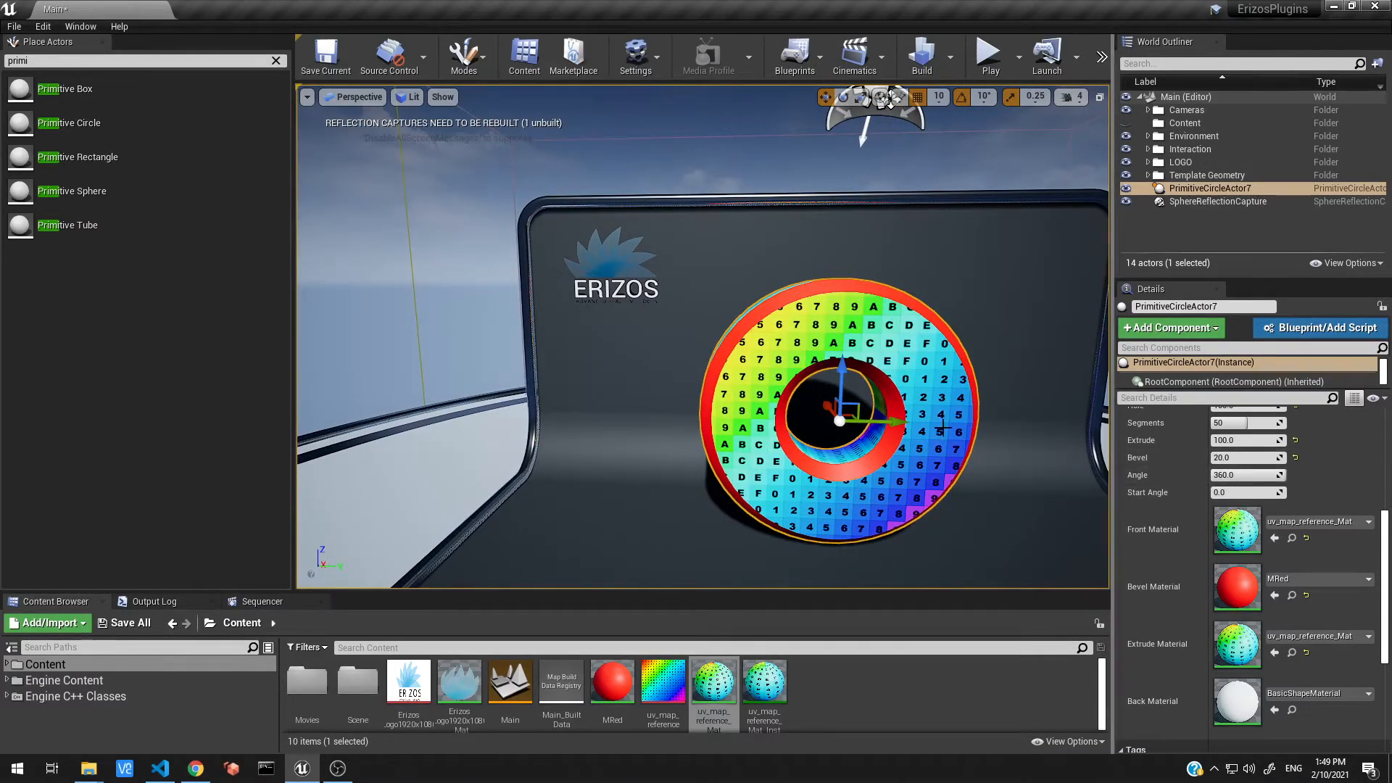
- Change the circle's Angle from 360 to 180.0, making a half-ring
left_click(1243, 475)
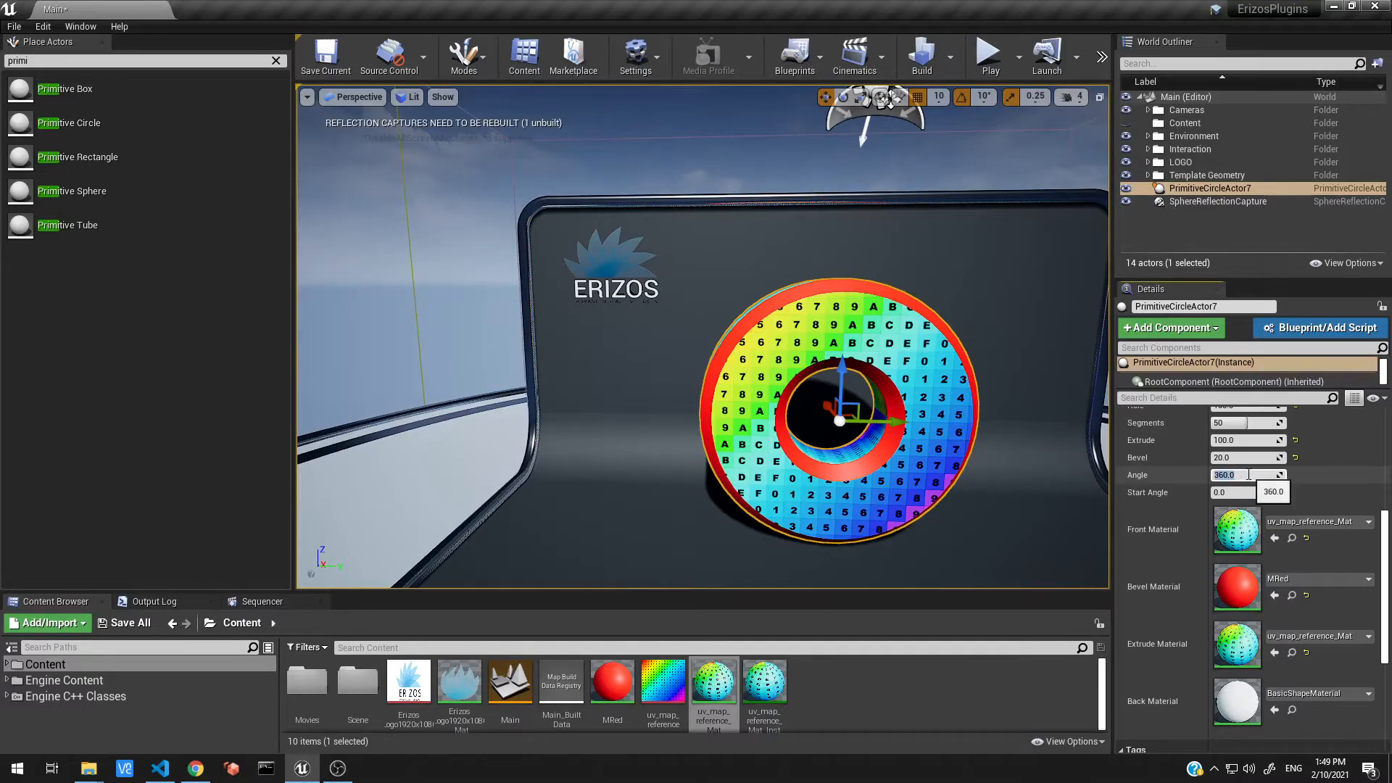
type("90")
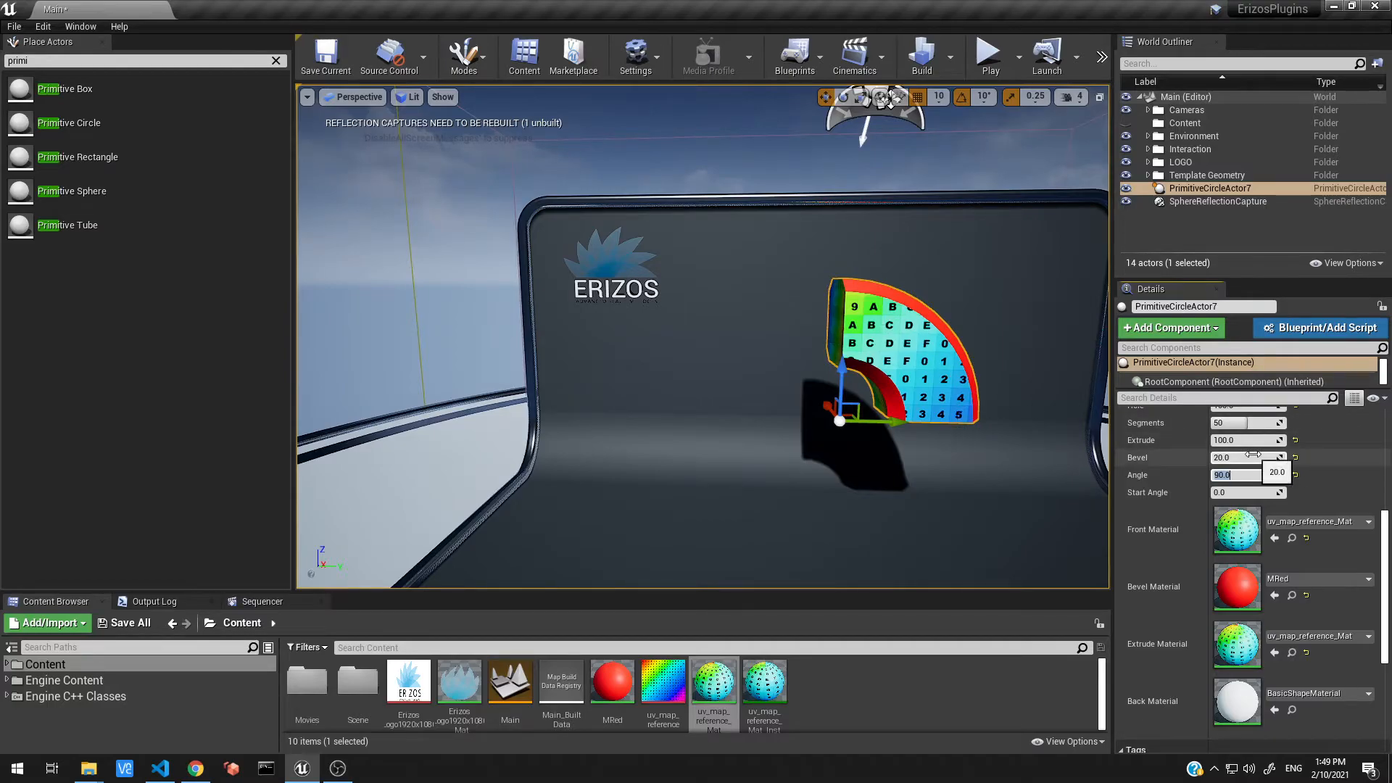
type("180.0")
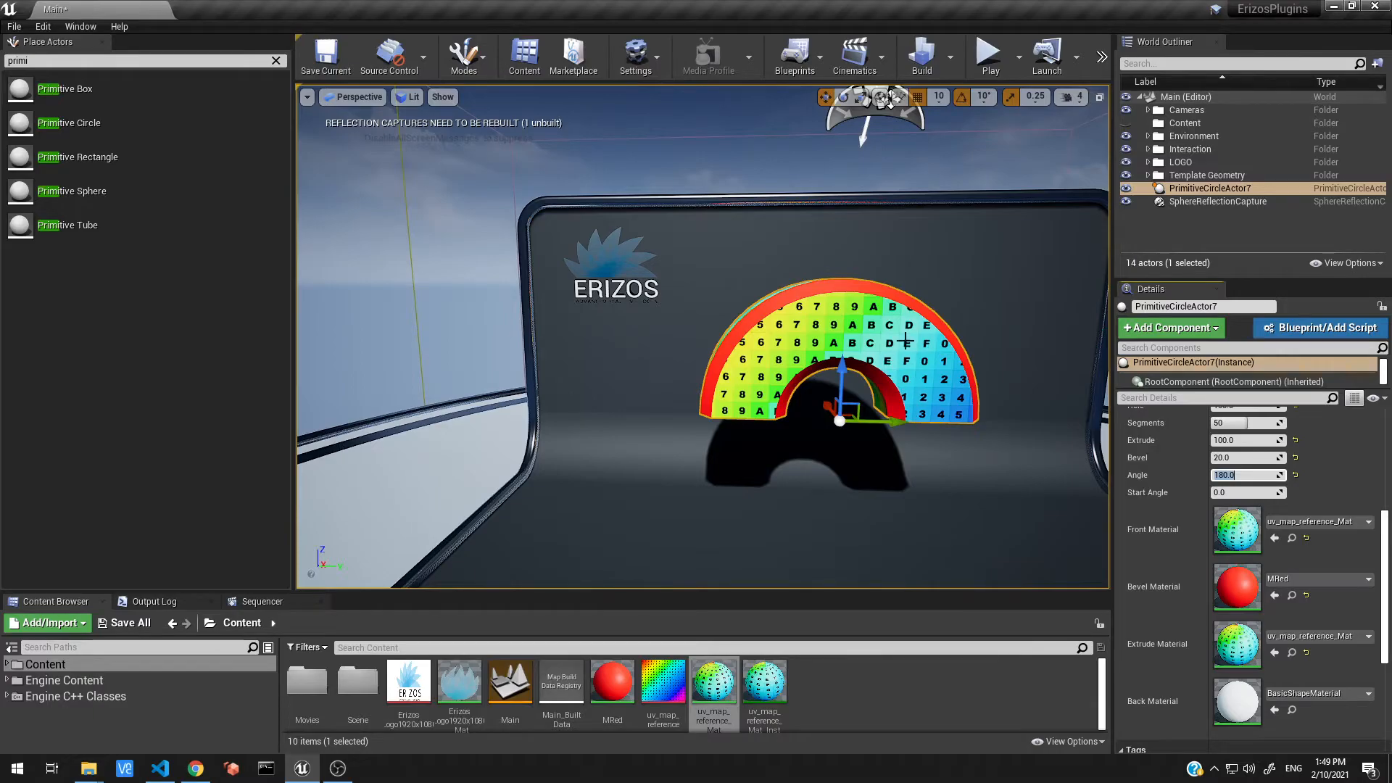
left_click(879, 96)
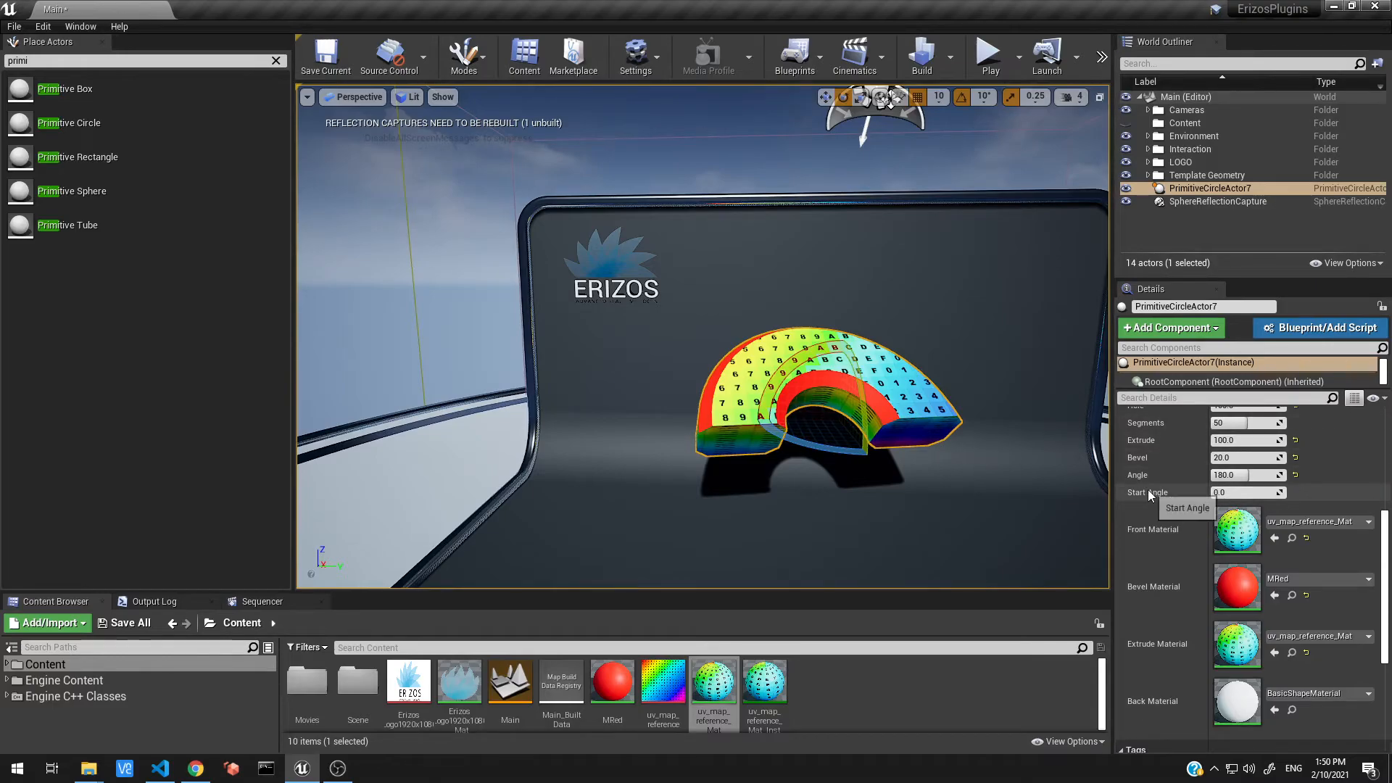
- Reset Start Angle to 0.0, then drag it to about 93.3 degrees
left_click(1243, 493)
type("90")
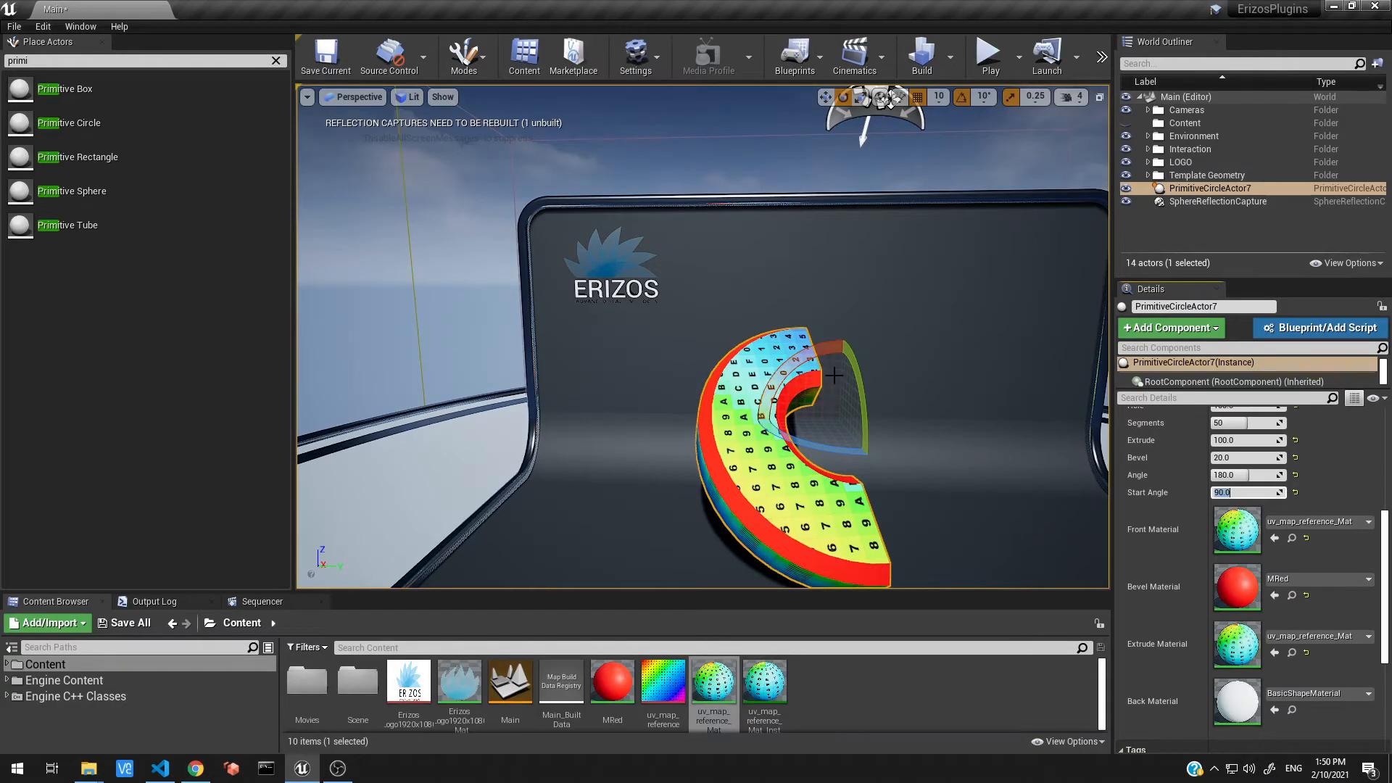
mouse_move(727, 448)
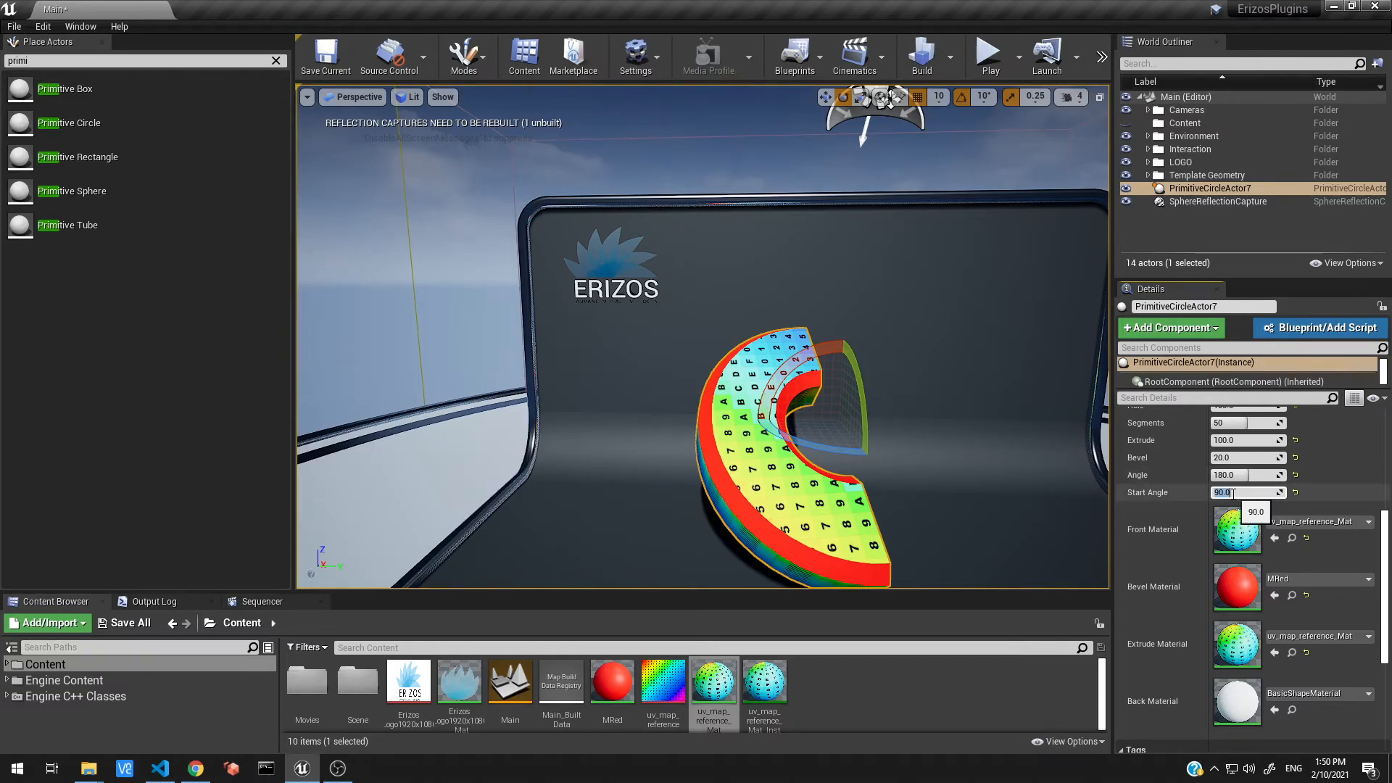
type("0.0")
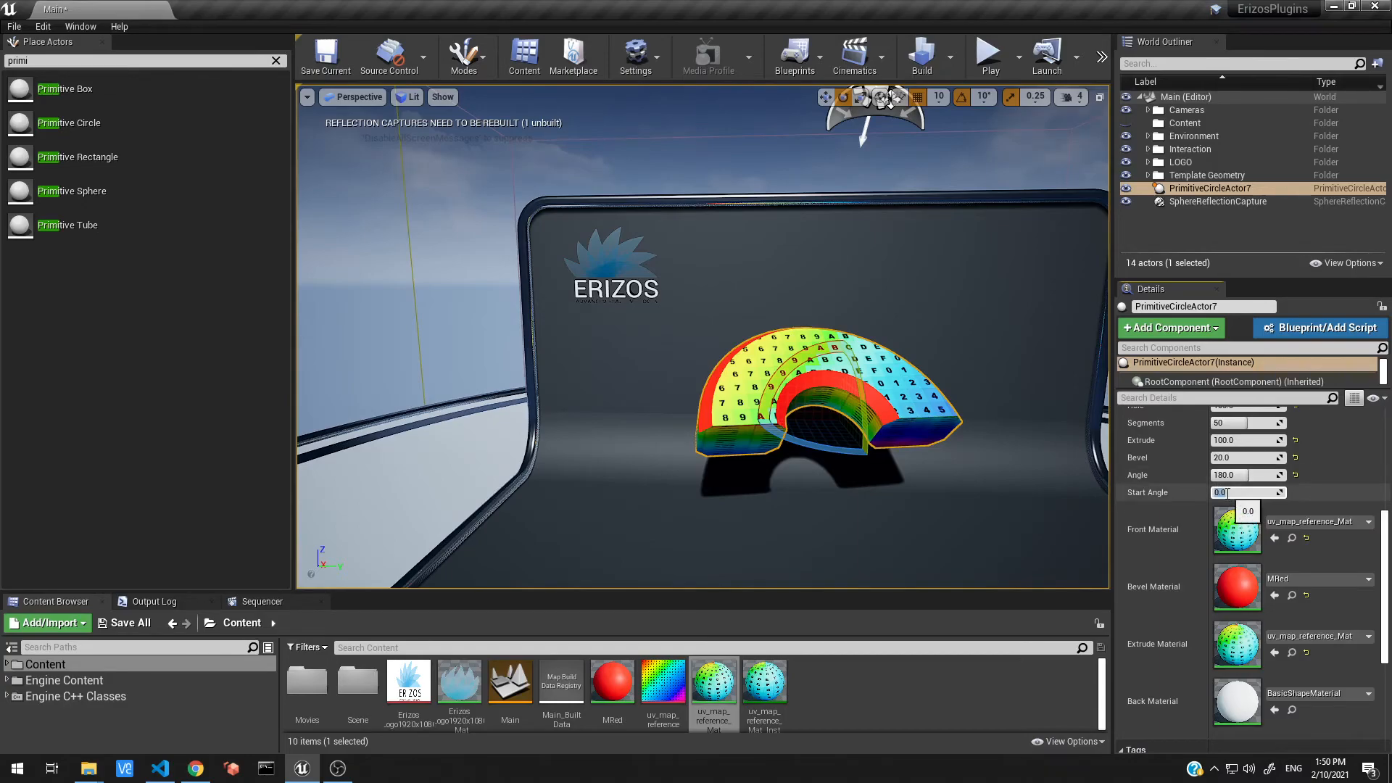
left_click(1243, 491)
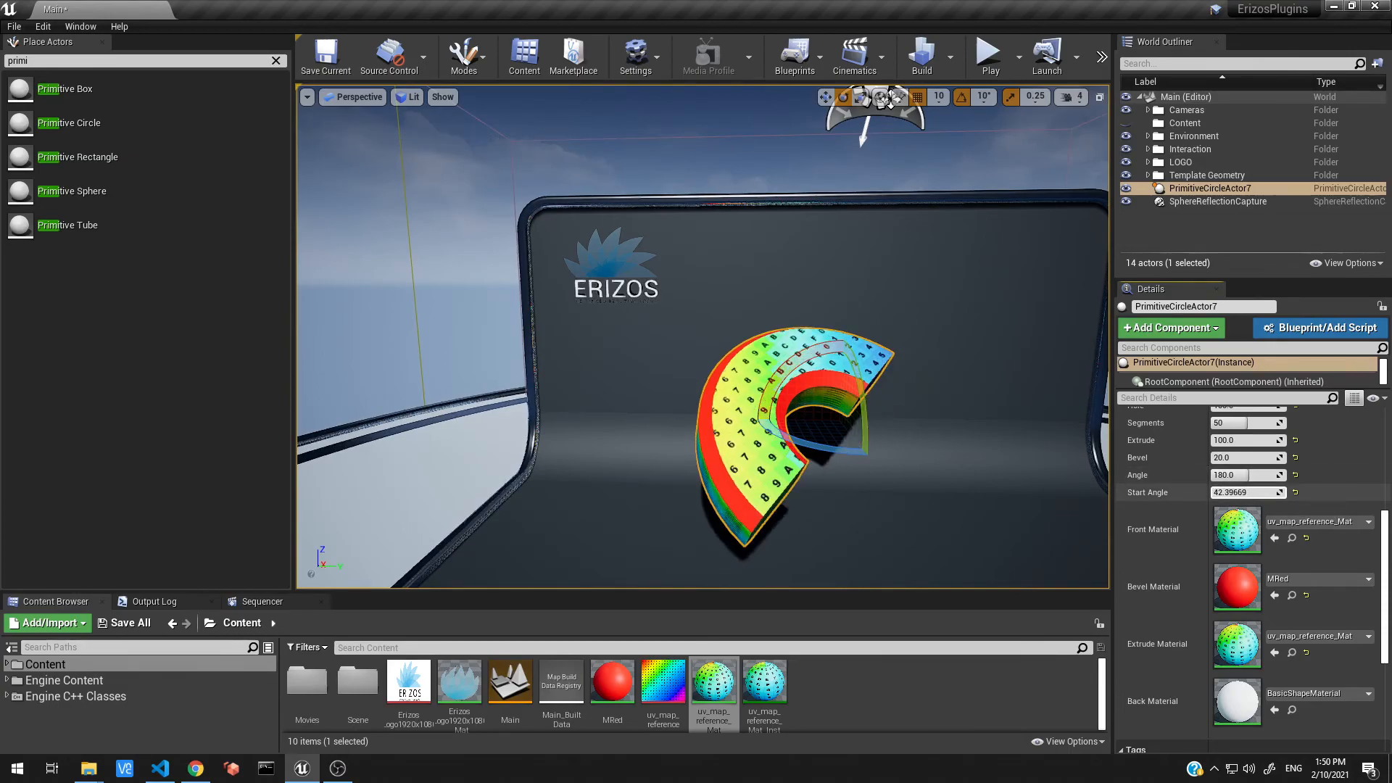
left_click_drag(1243, 493, 1261, 493)
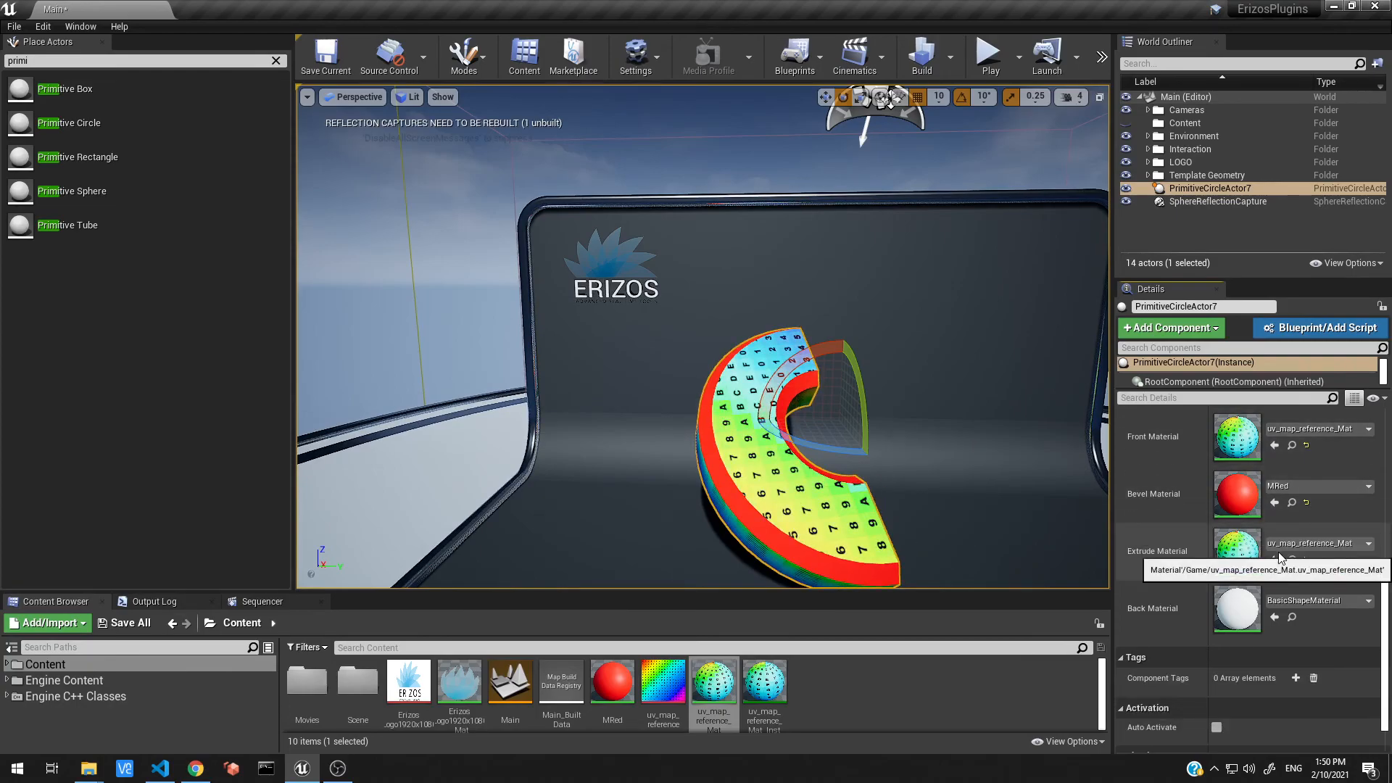
scroll("down", 3)
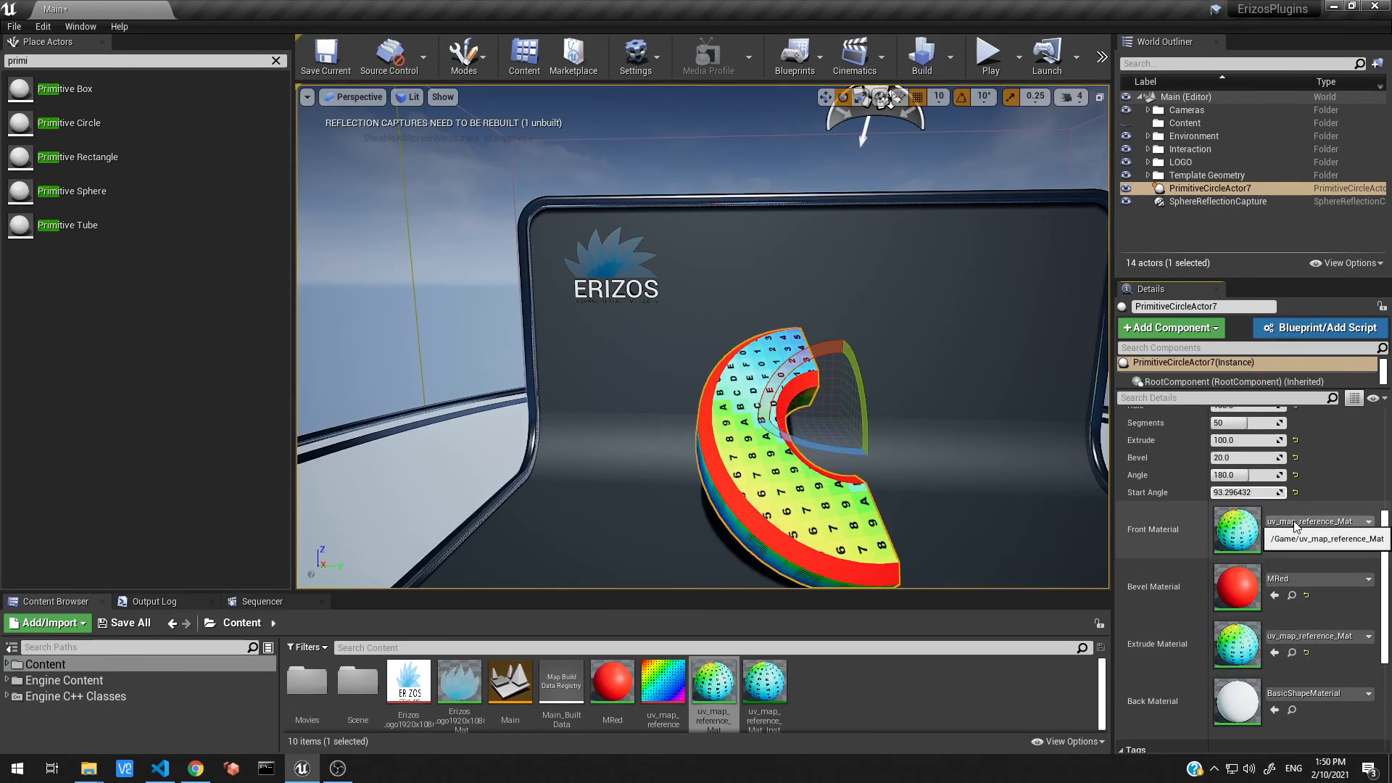